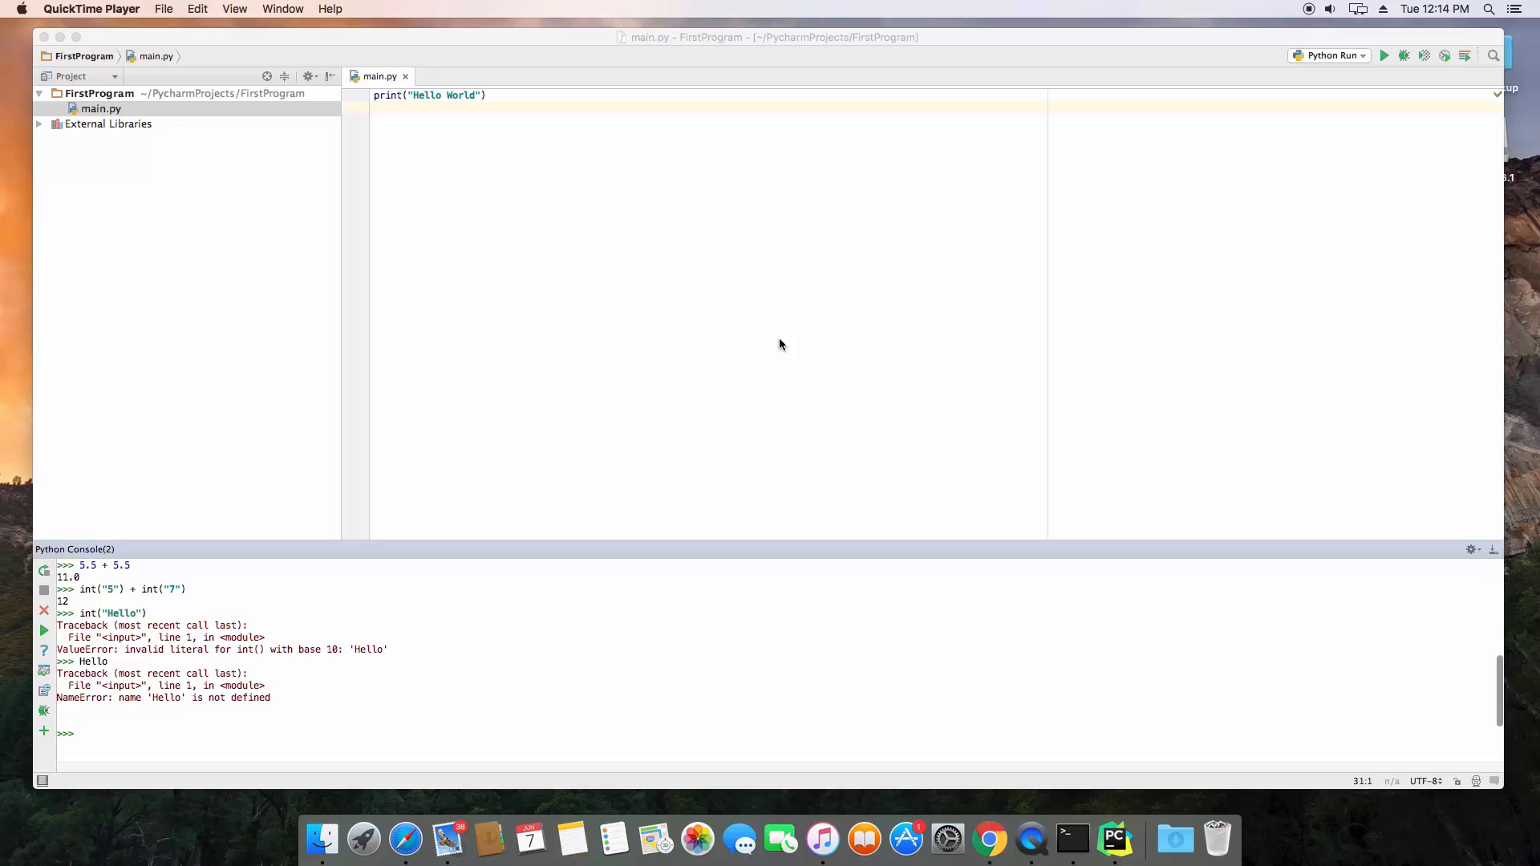
pyautogui.moveTo(674, 435)
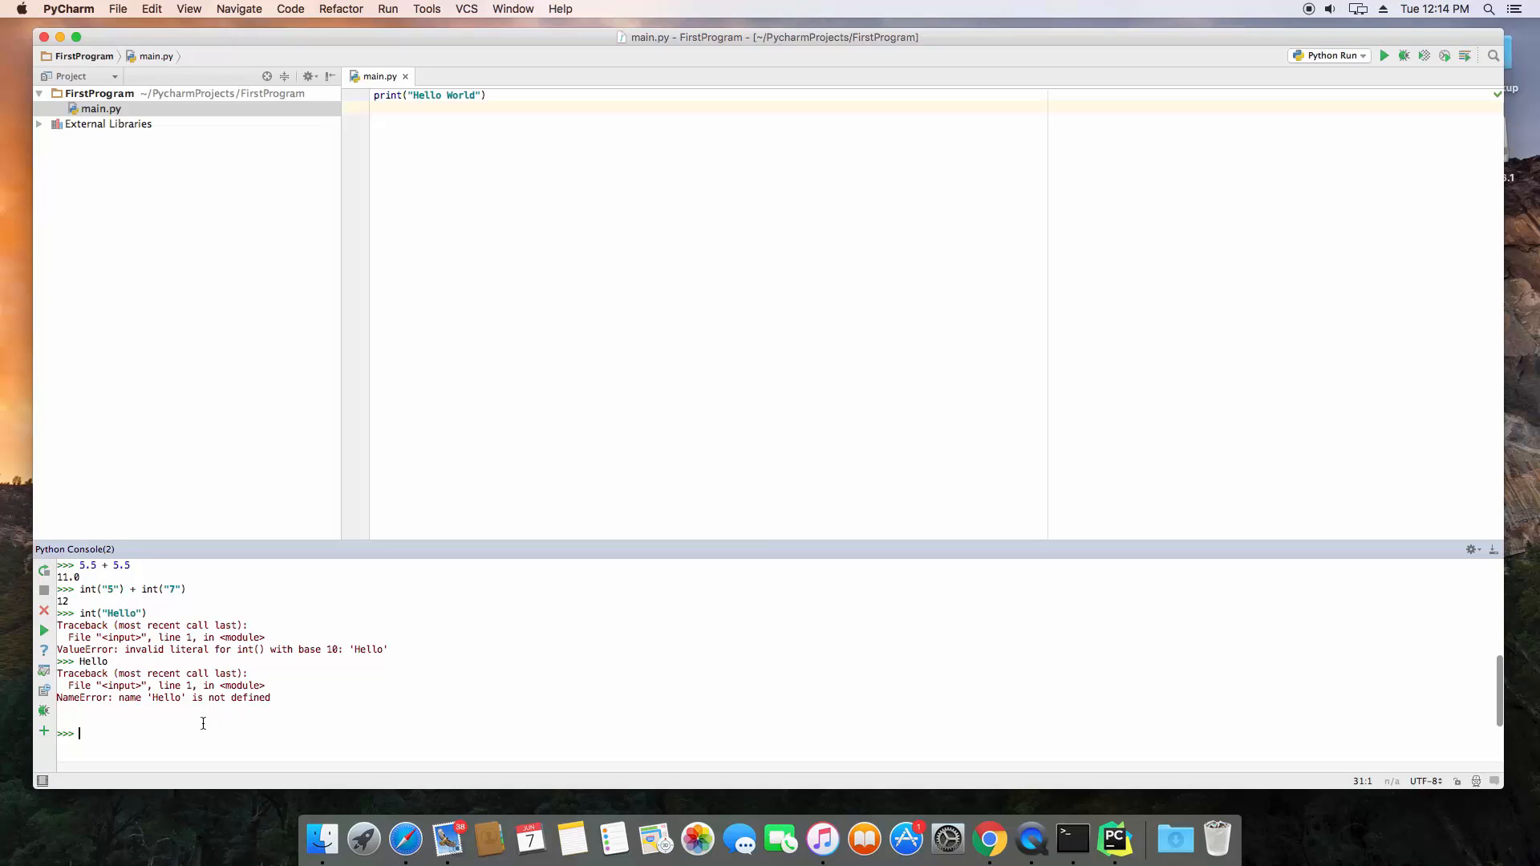
# Evaluate the single-quoted string 'Hello' so the console echoes 'Hello'
pyautogui.write('"Hello"')
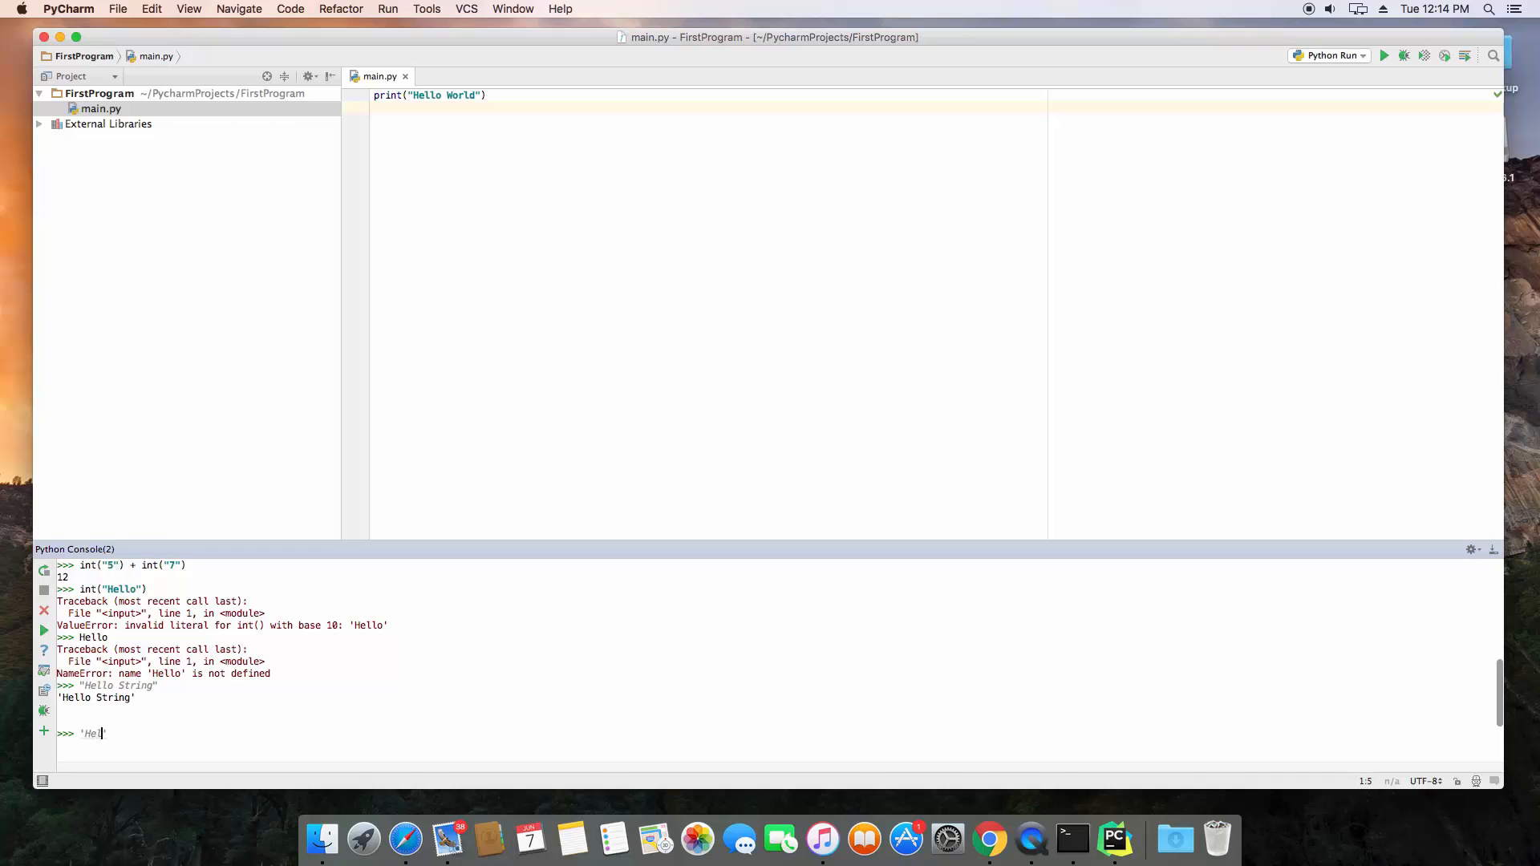
pyautogui.press('Return')
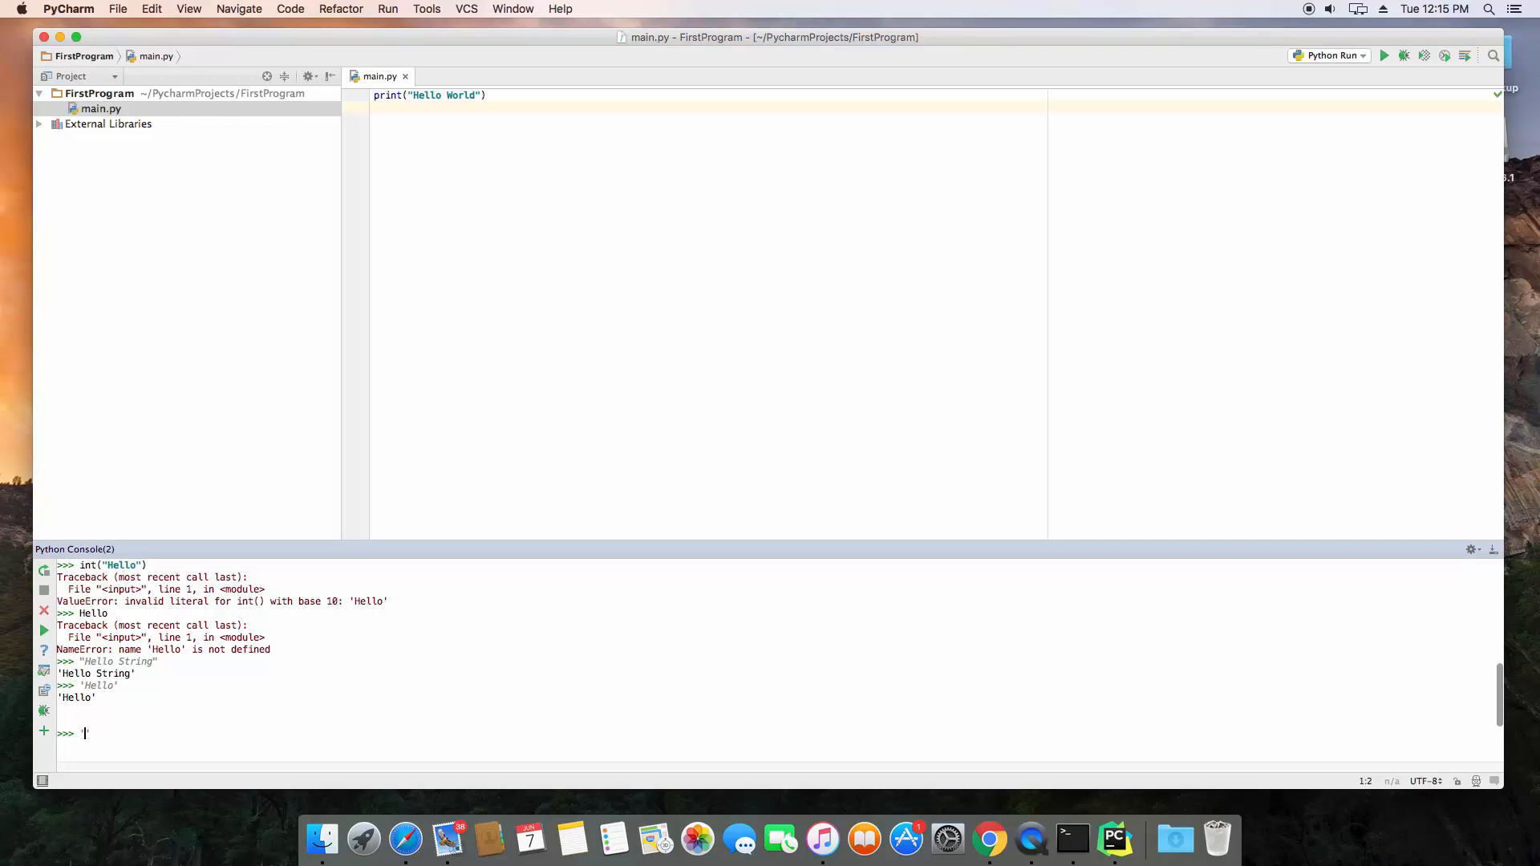
# Enter 'Don't do that' in single quotes, get a SyntaxError, and mark the text left outside the quotes
pyautogui.write("'Don")
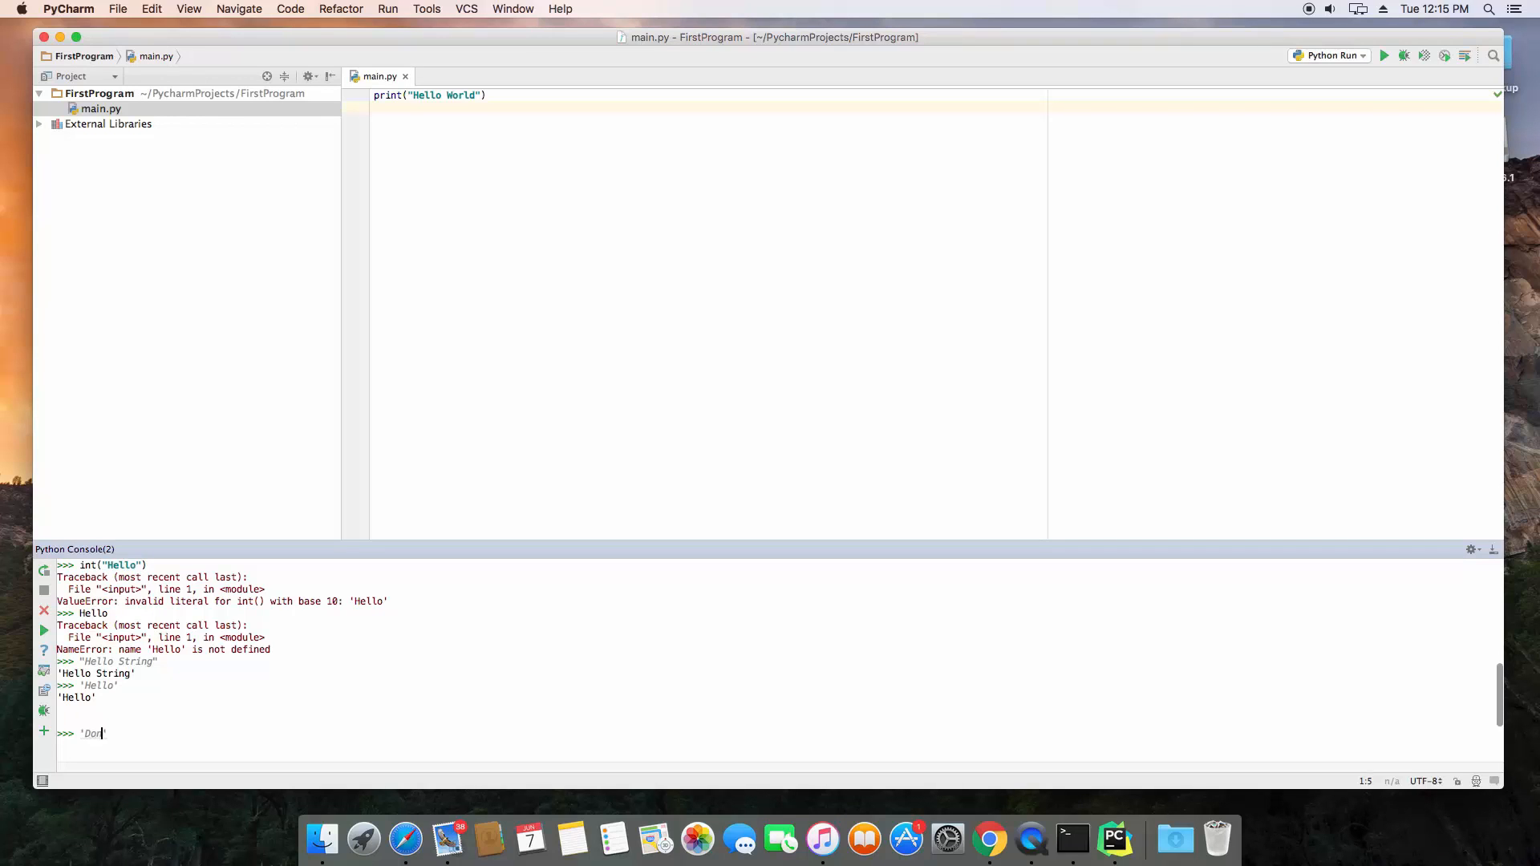
pyautogui.write('t do that')
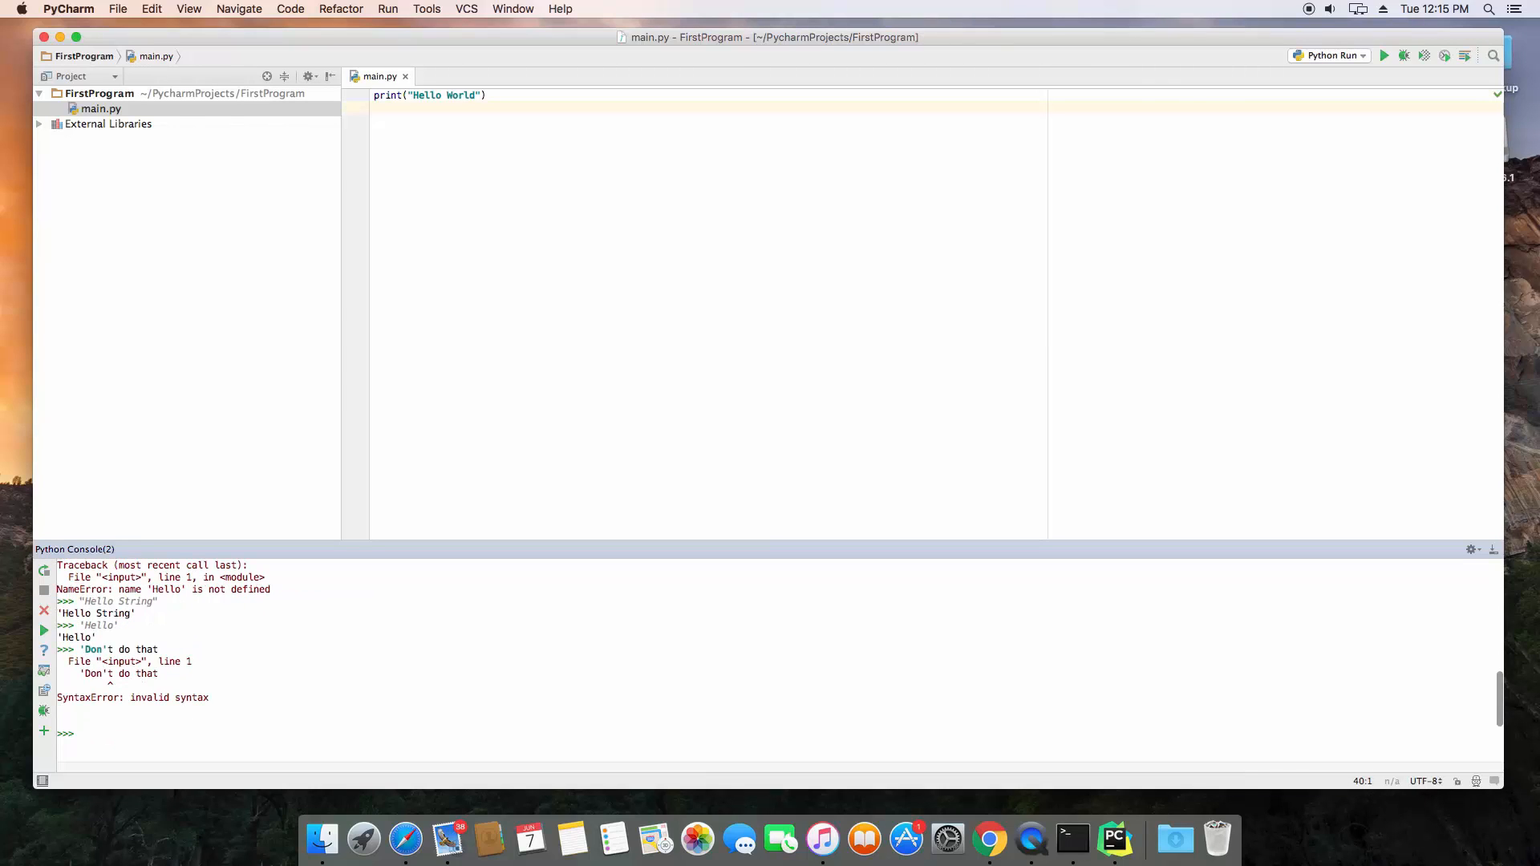
pyautogui.moveTo(198, 641)
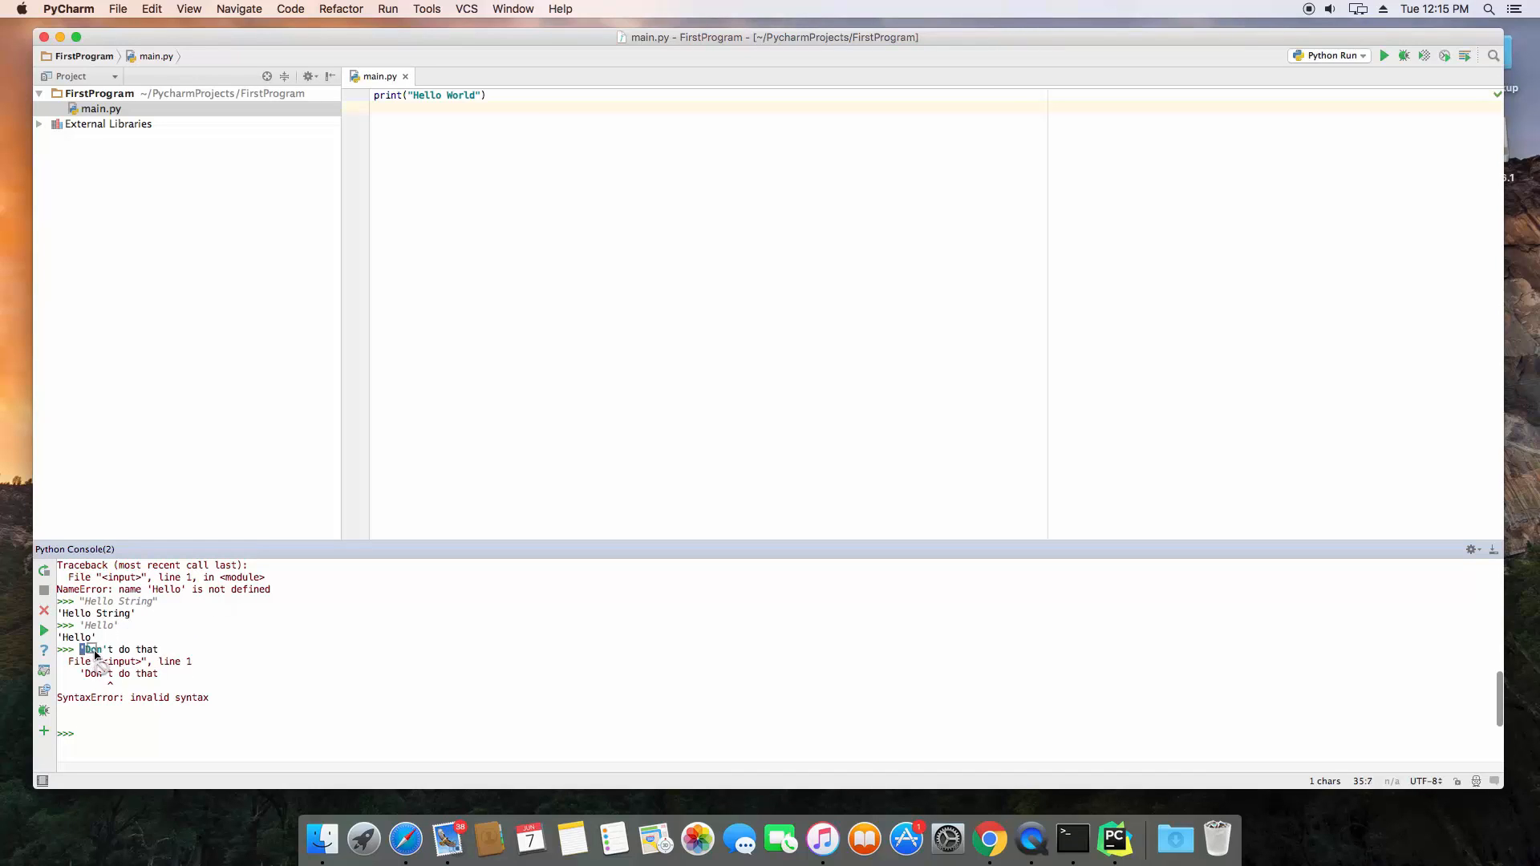
pyautogui.click(106, 650)
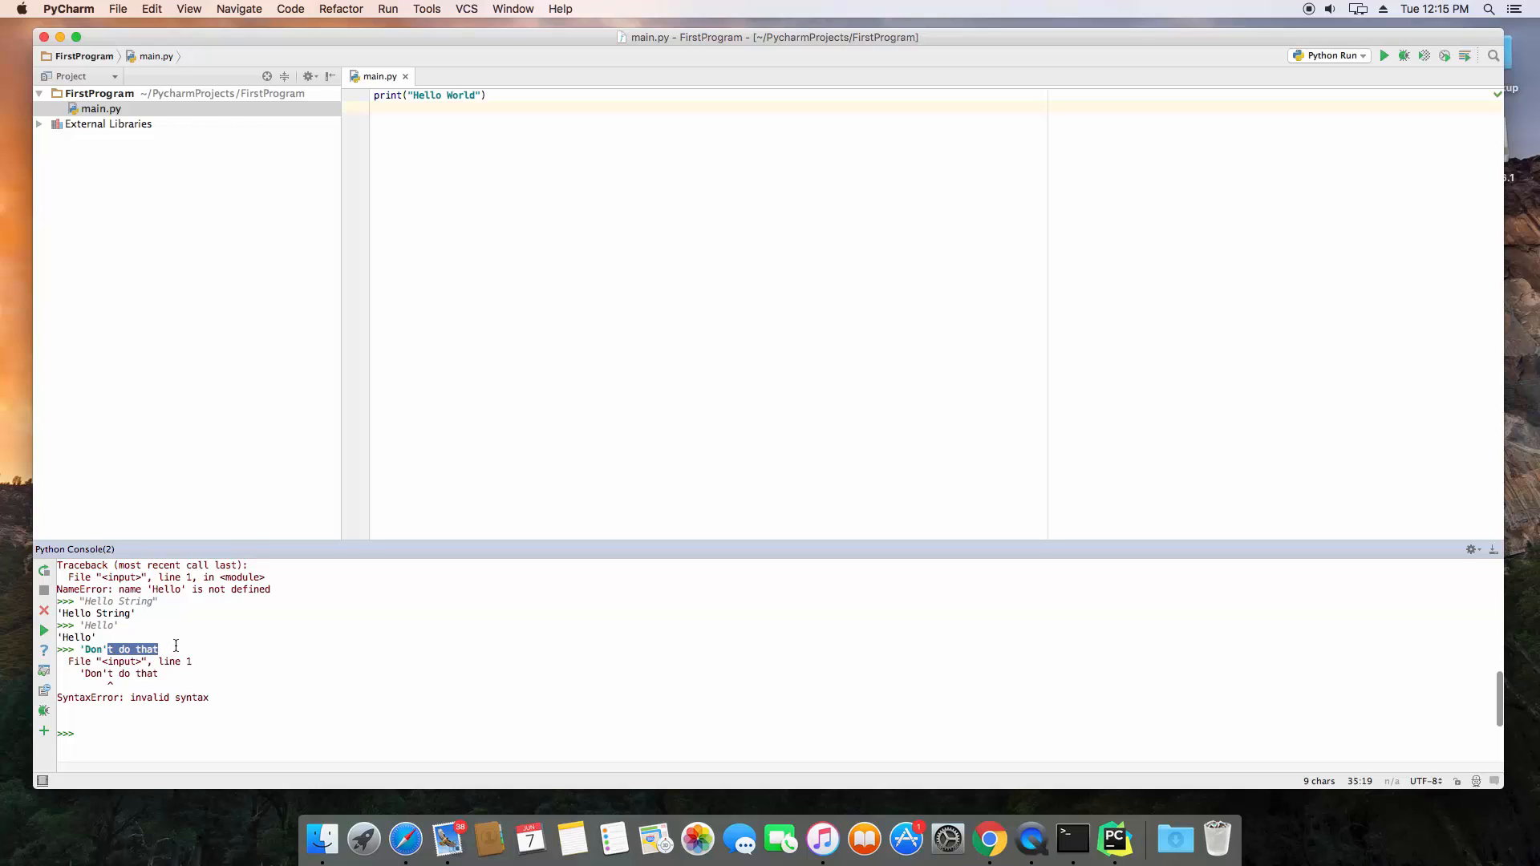
pyautogui.moveTo(93, 698)
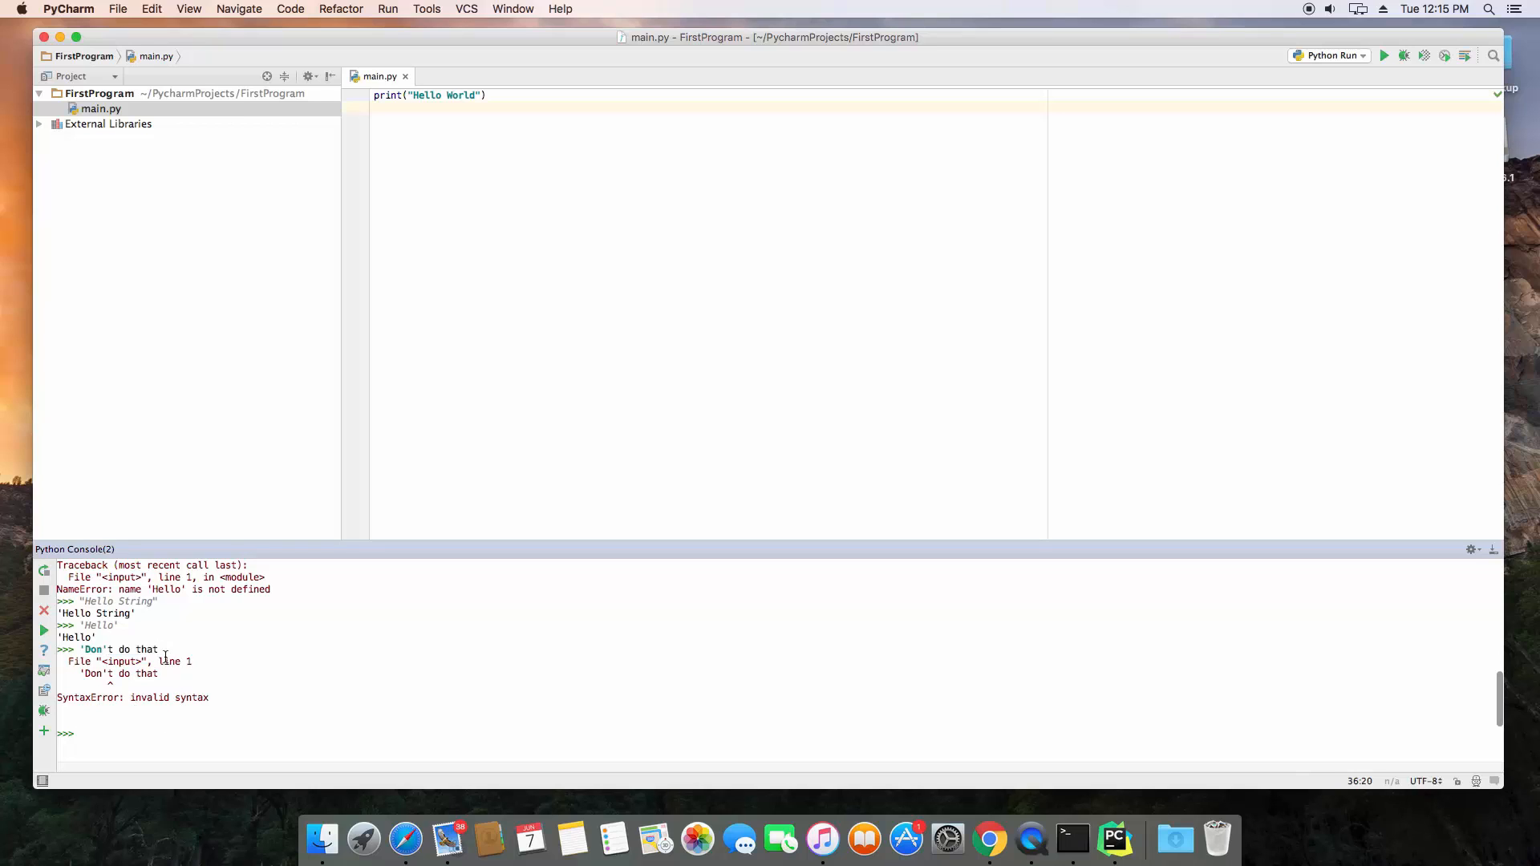
pyautogui.click(168, 717)
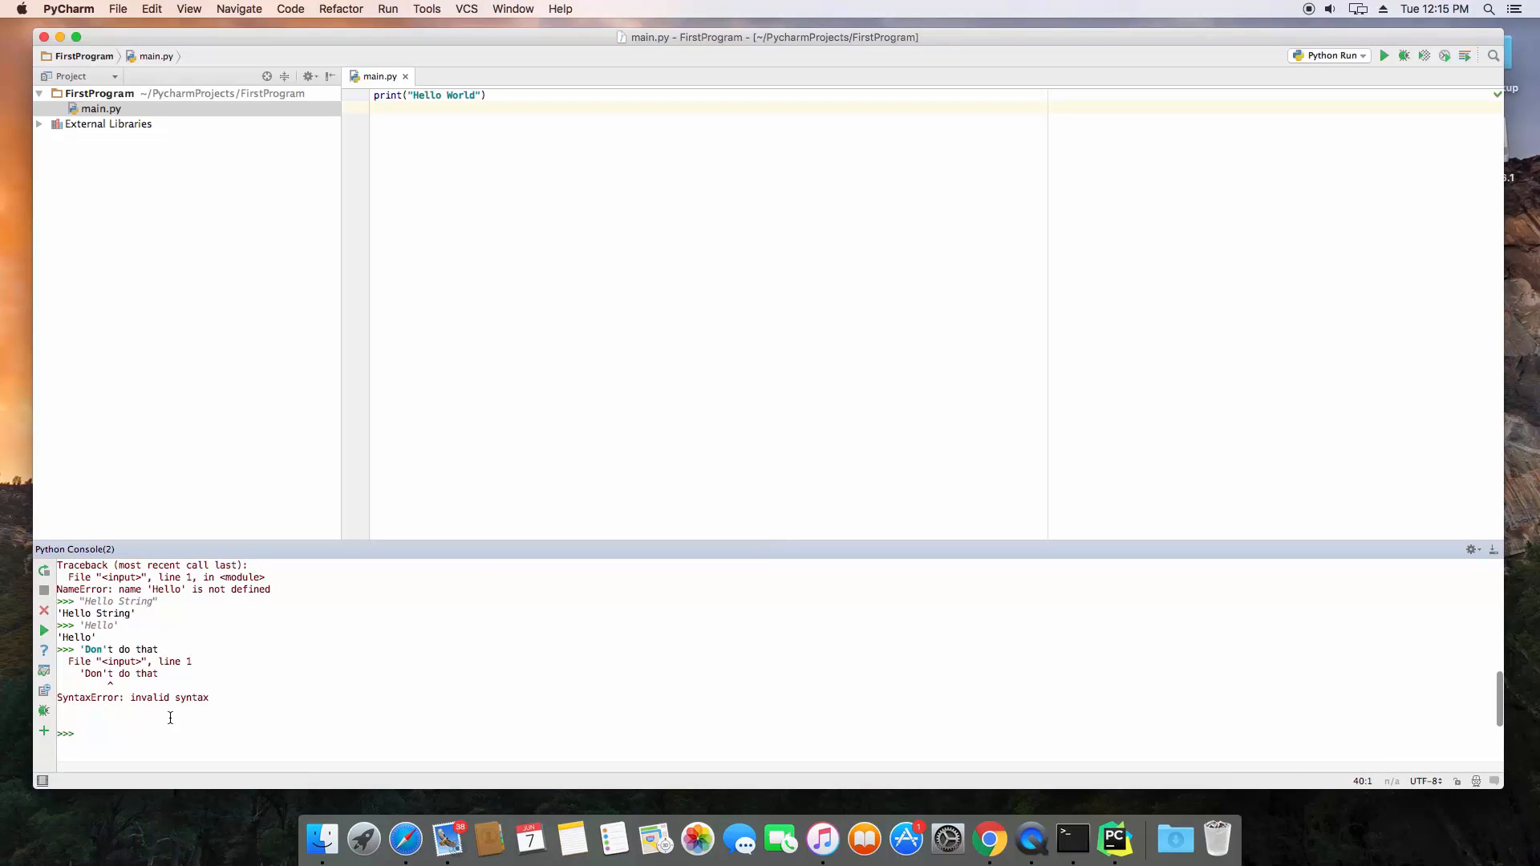
# Evaluate "Don't do that" in double quotes so the apostrophe no longer breaks the string
pyautogui.write('""')
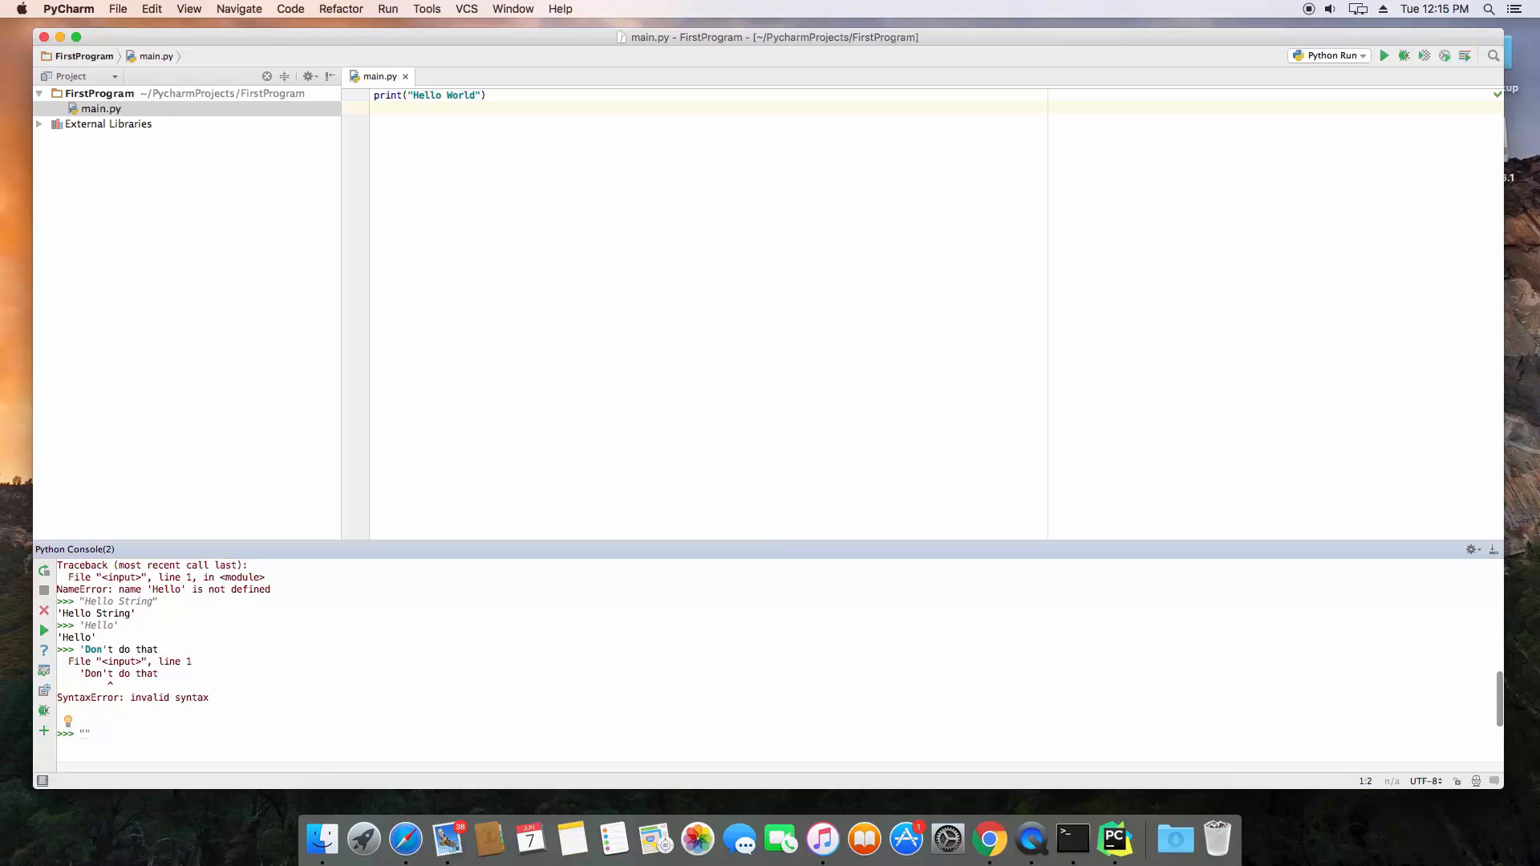
pyautogui.write('"Don\'t')
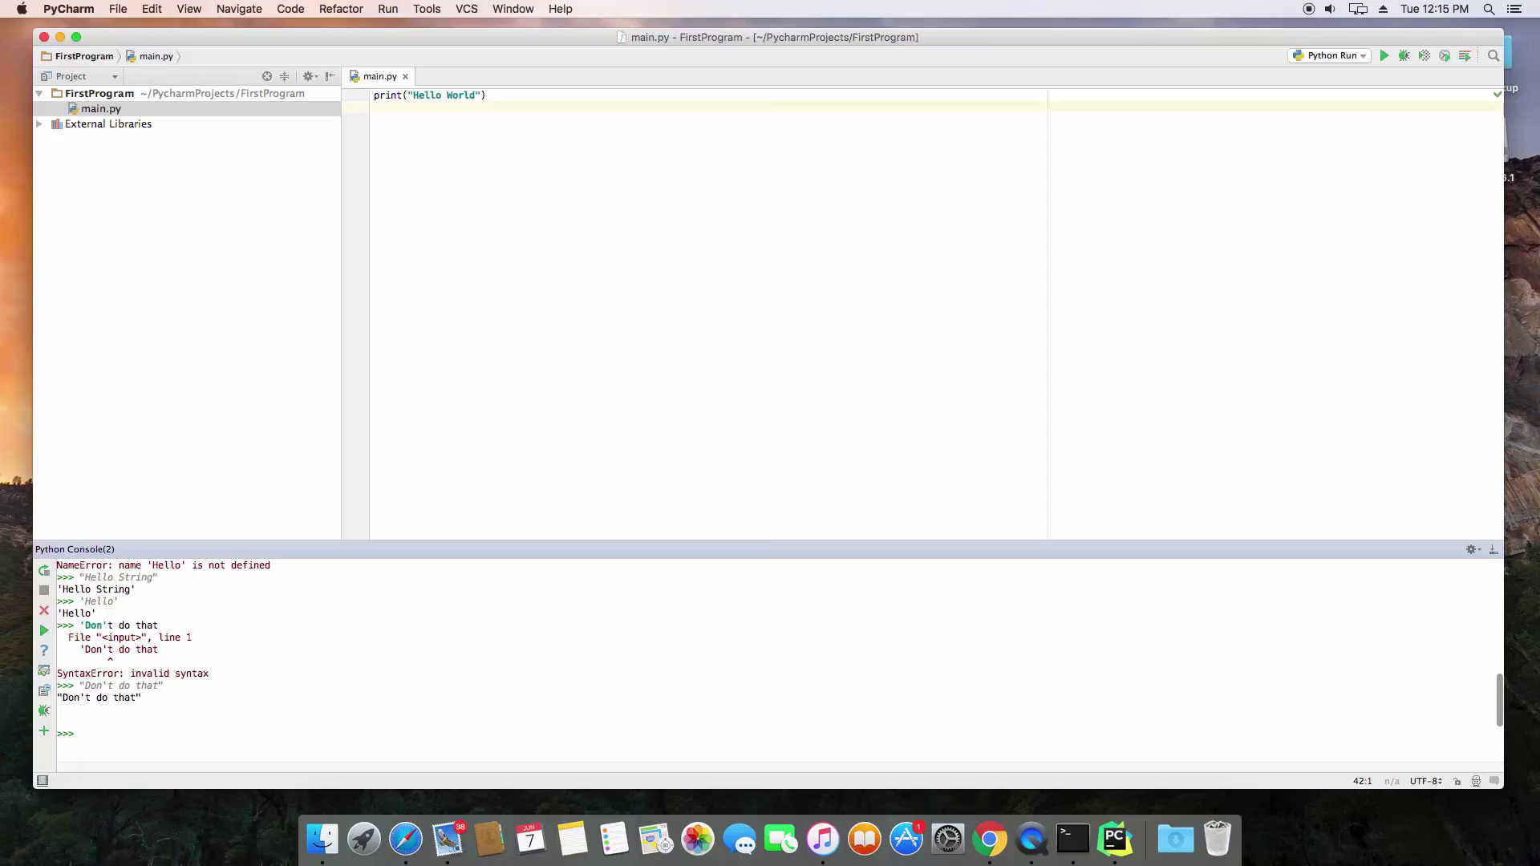
pyautogui.write("'")
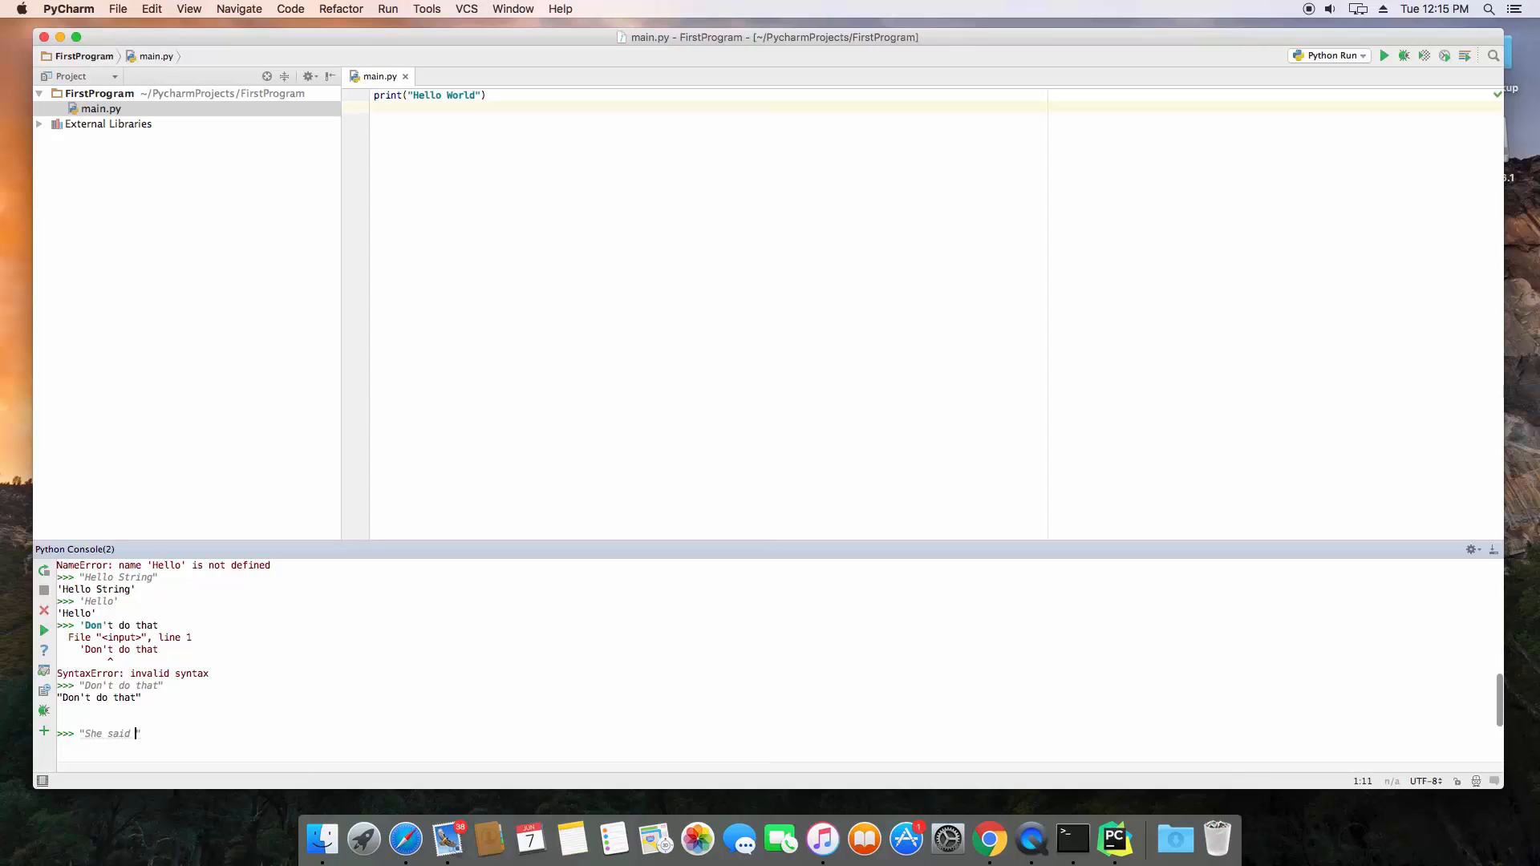
# Enter "She said "I want this"" with nested double quotes, get a SyntaxError, and mark the inner phrase
pyautogui.write('"')
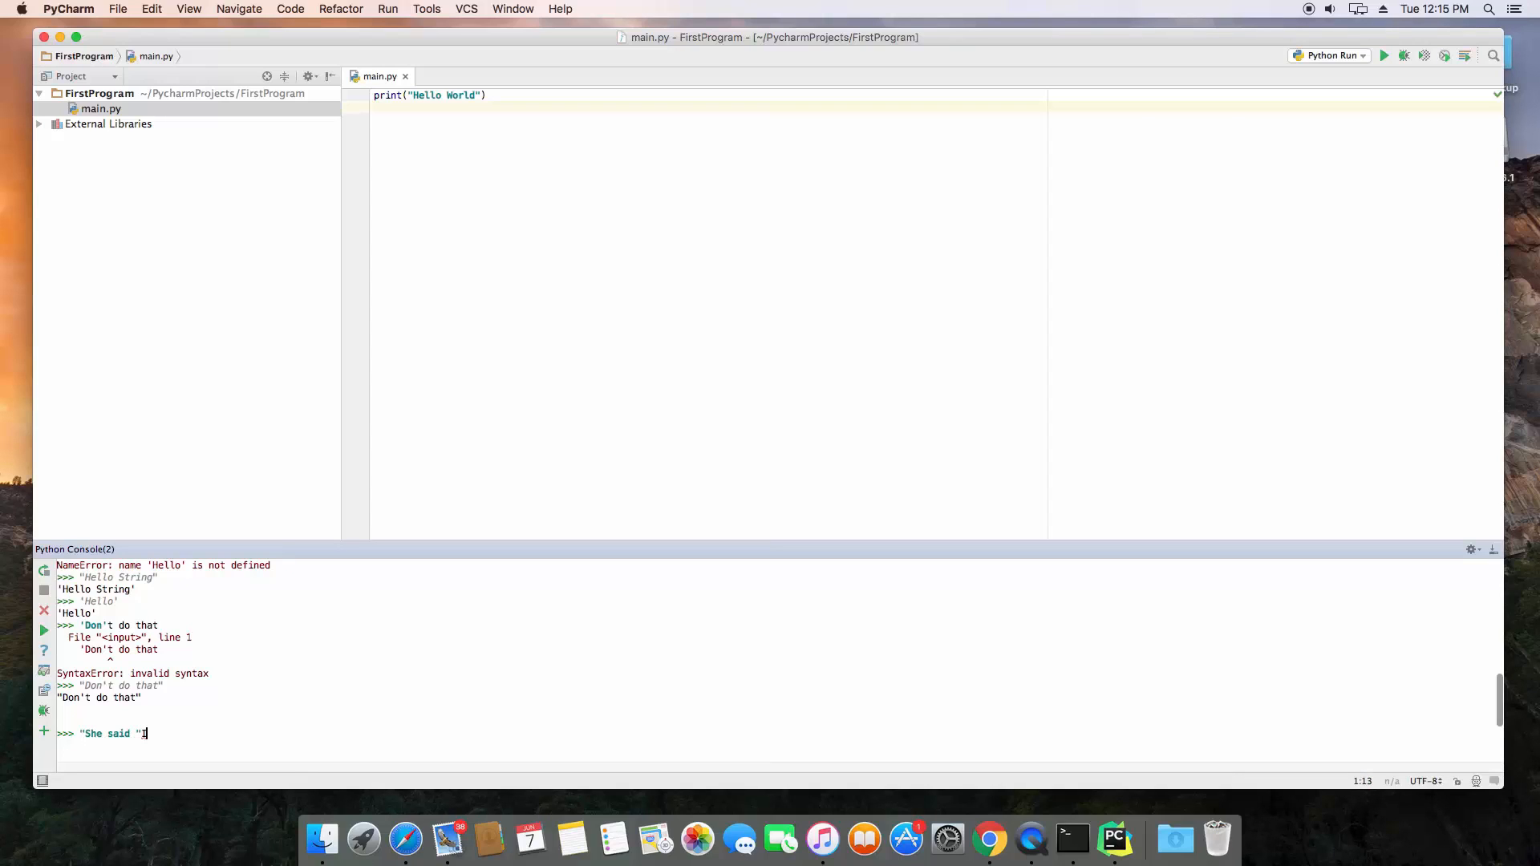
pyautogui.write('I can')
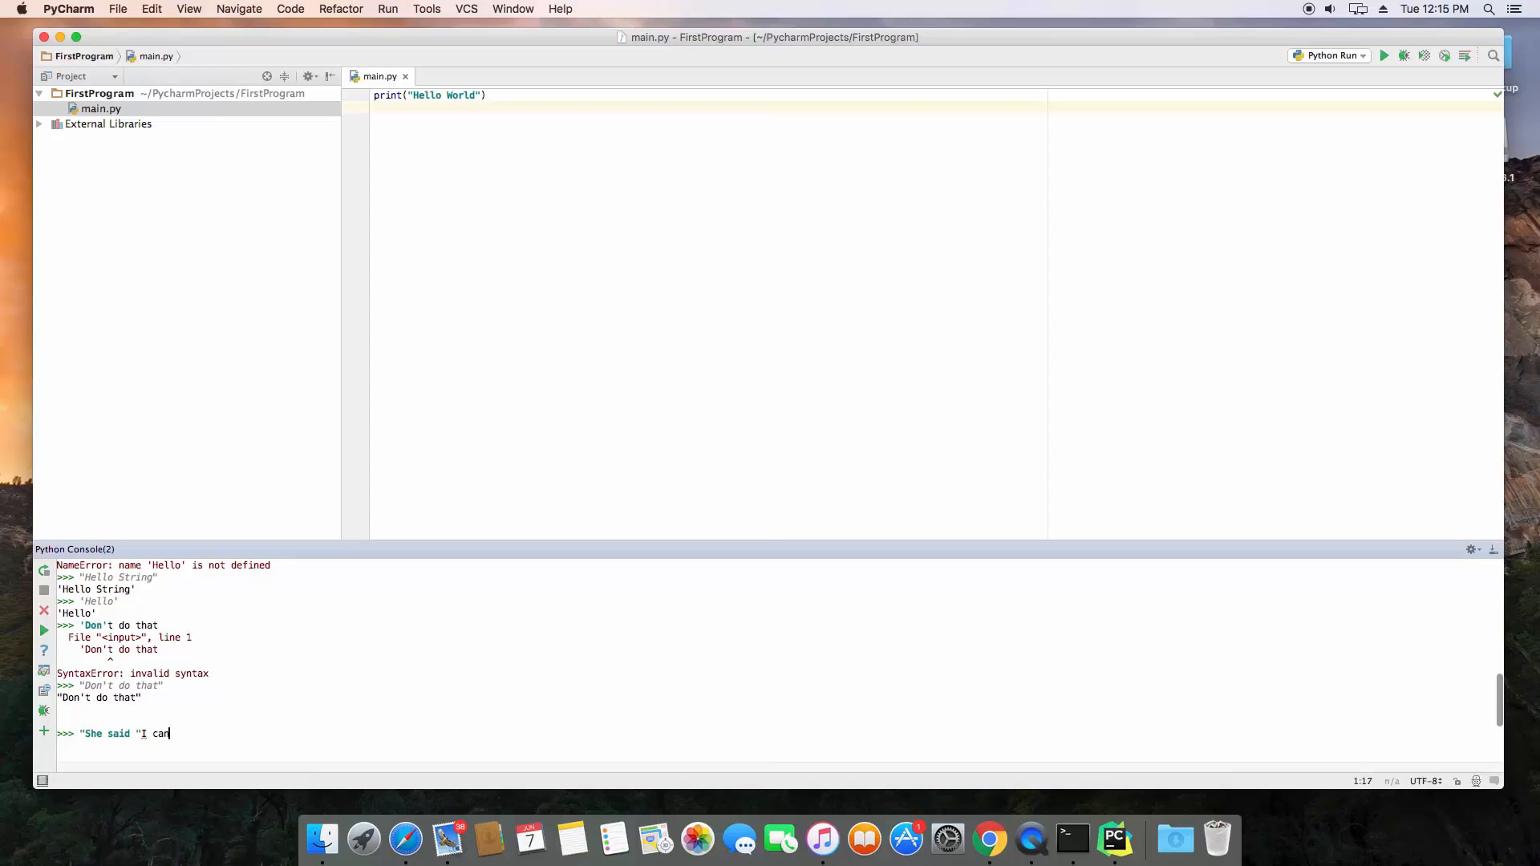
pyautogui.write('wa')
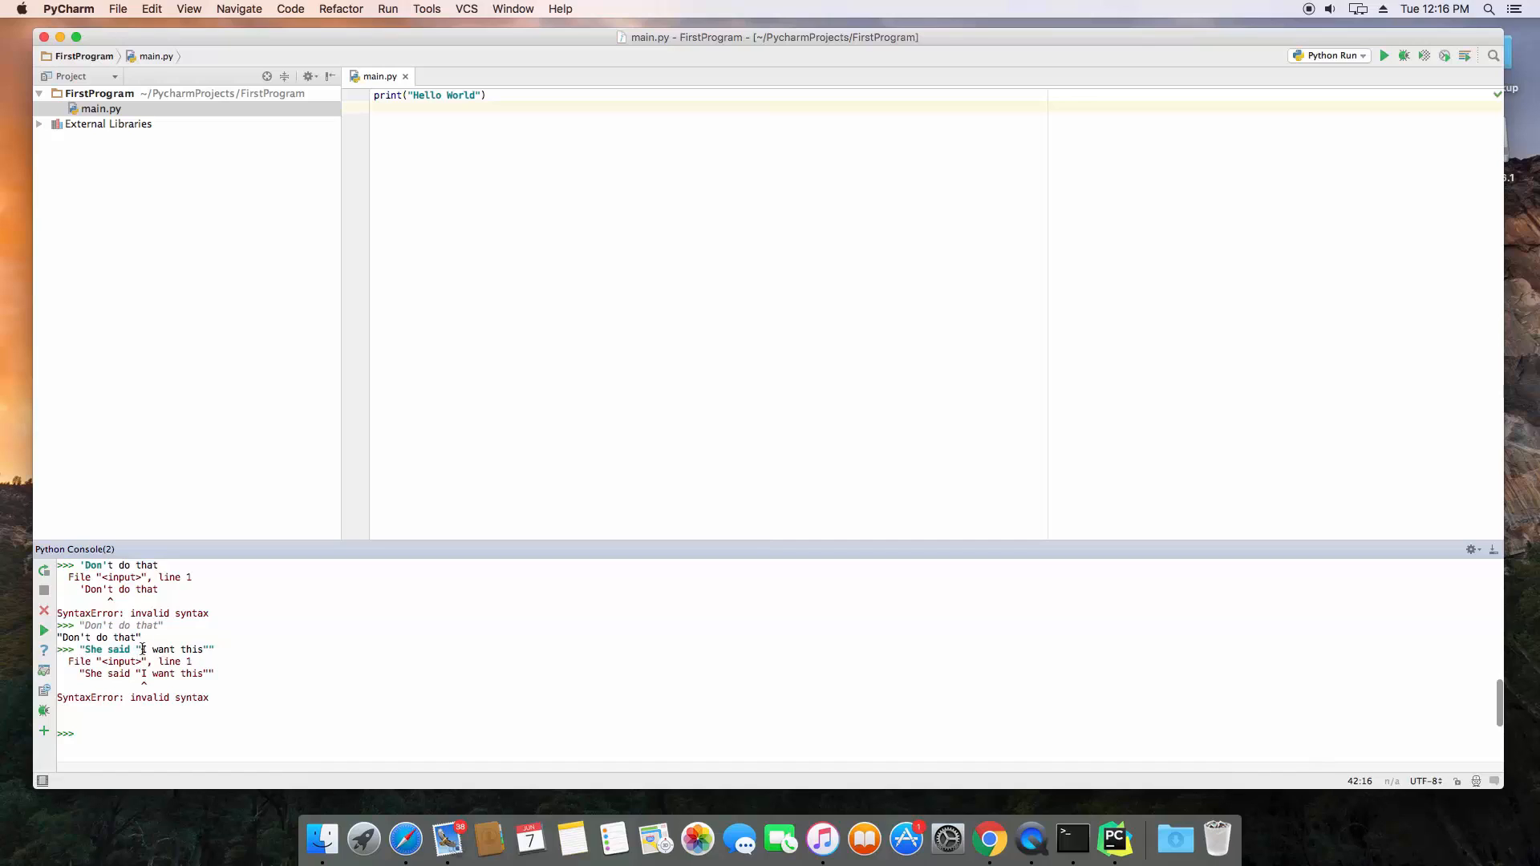
pyautogui.doubleClick(173, 650)
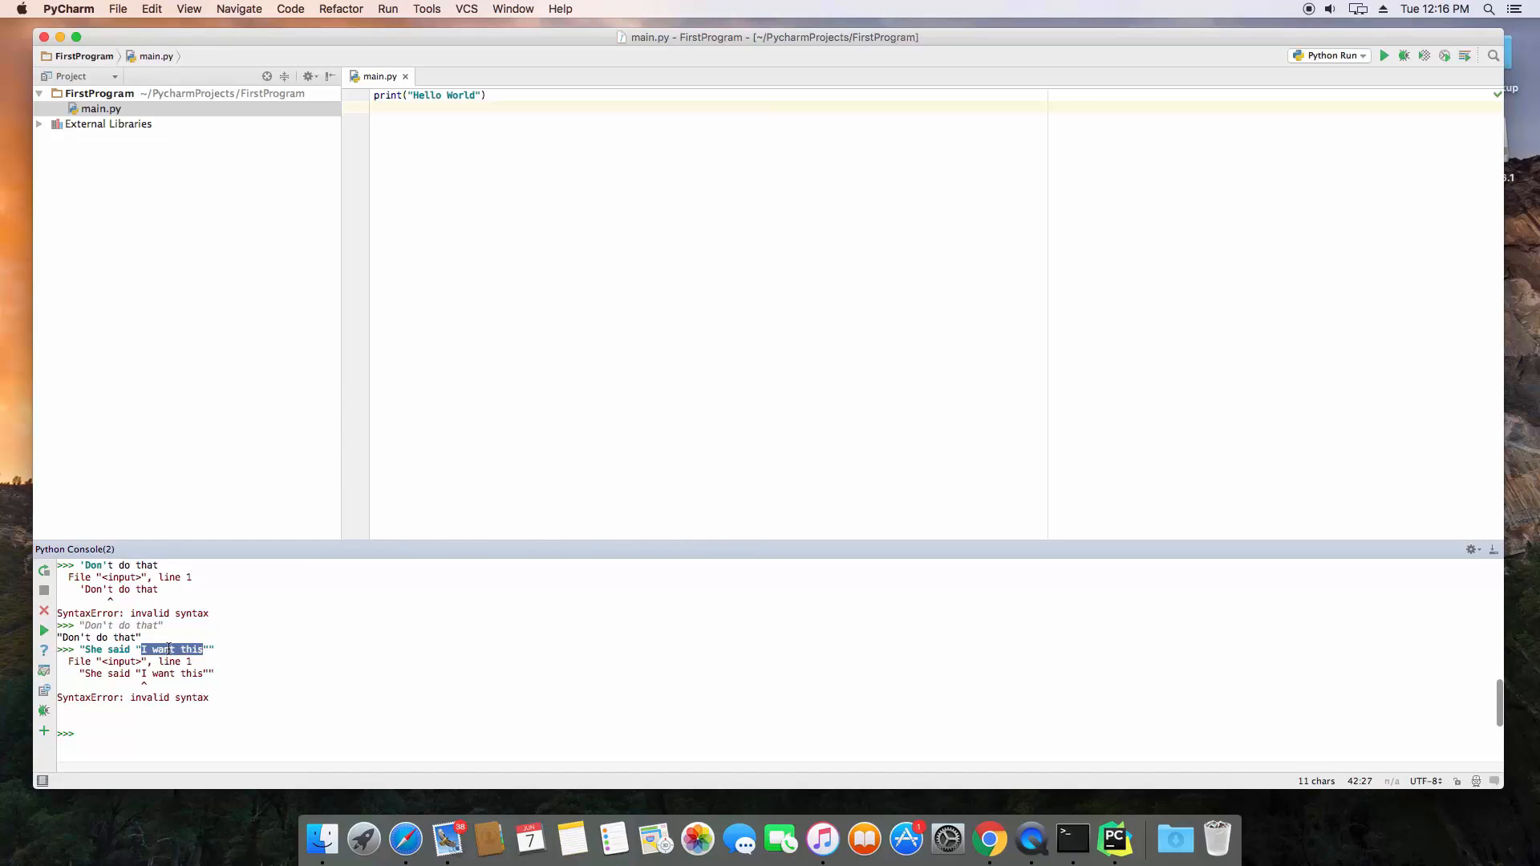
pyautogui.click(148, 650)
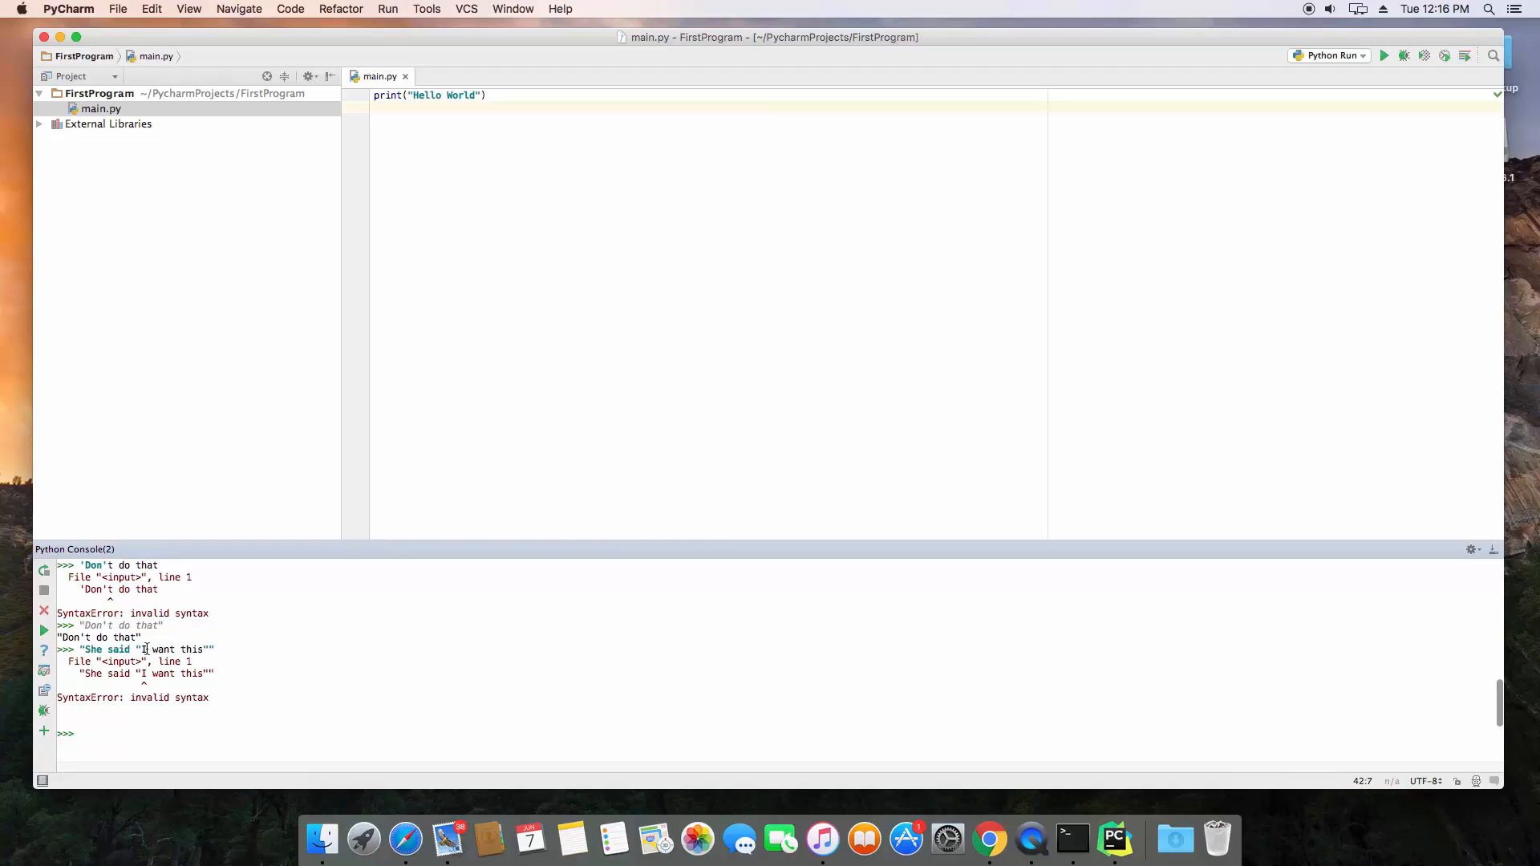
pyautogui.click(138, 650)
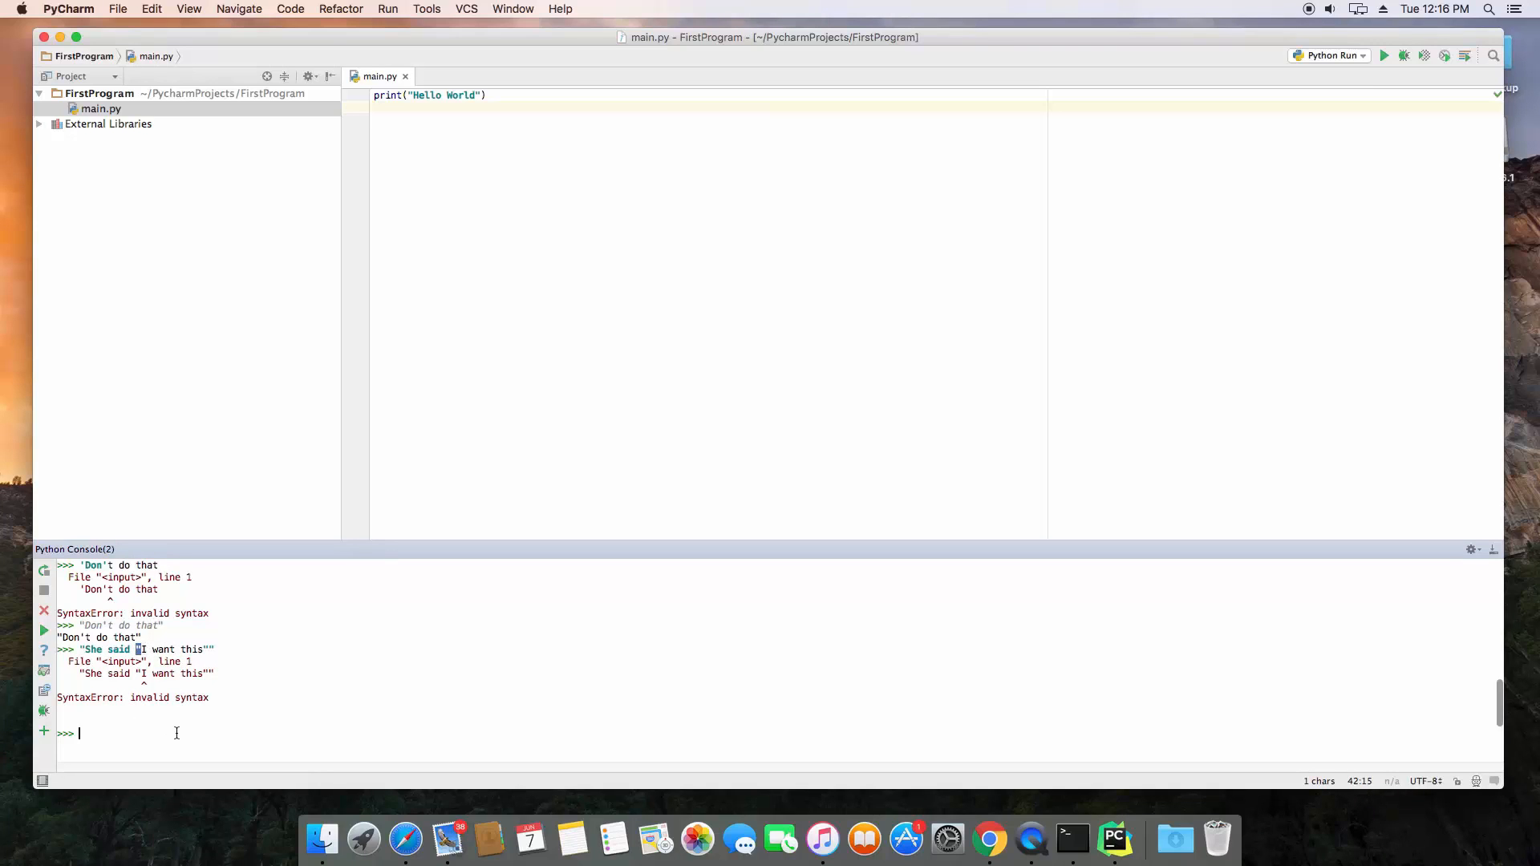
# Evaluate 'She said "I want this"' wrapped in single quotes so it echoes without error
pyautogui.write("'She said")
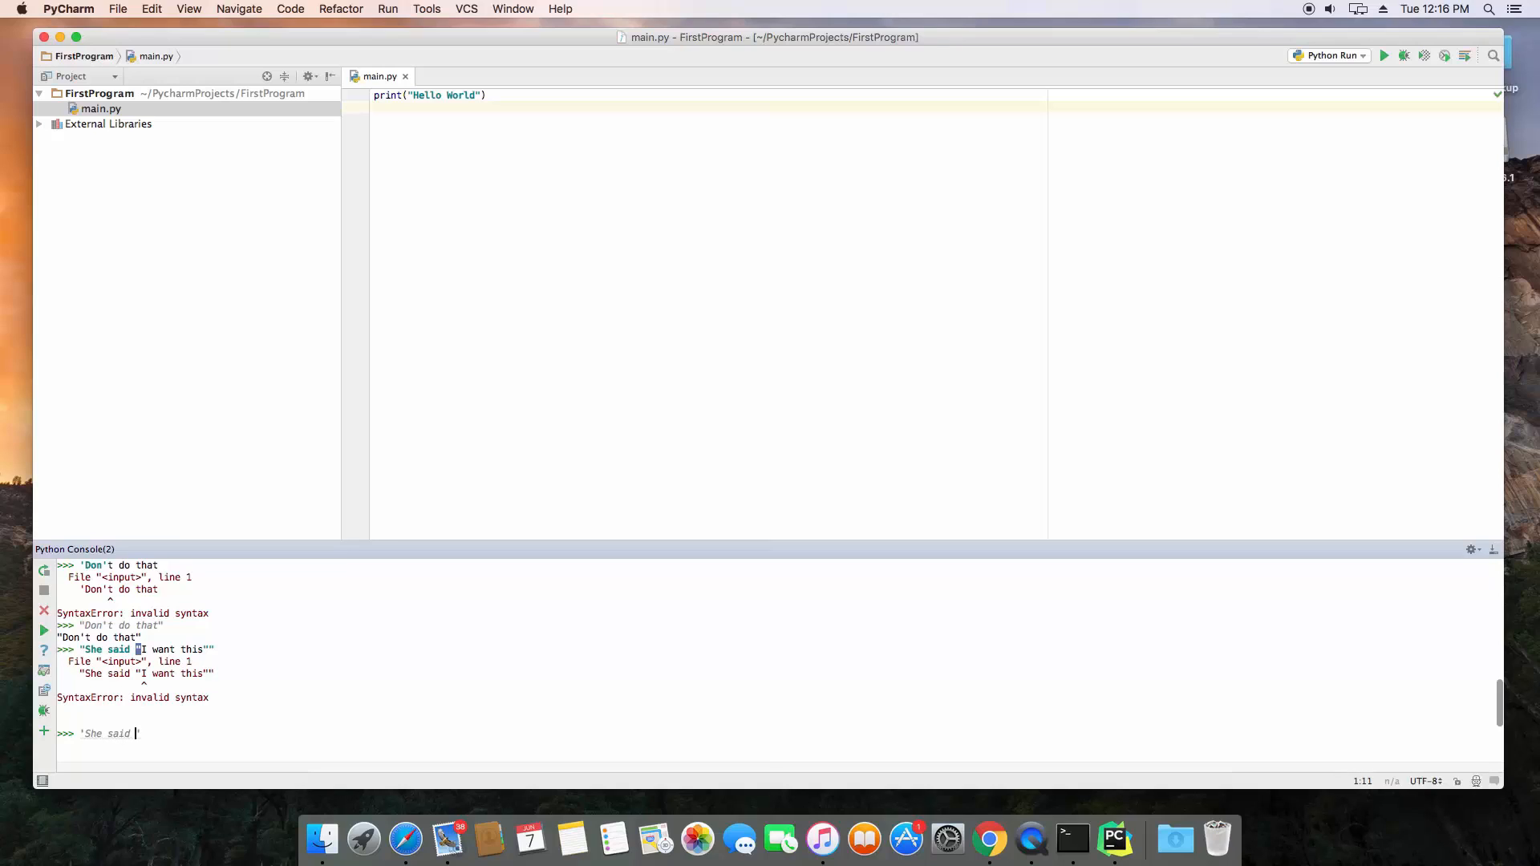
pyautogui.write('"I want thi')
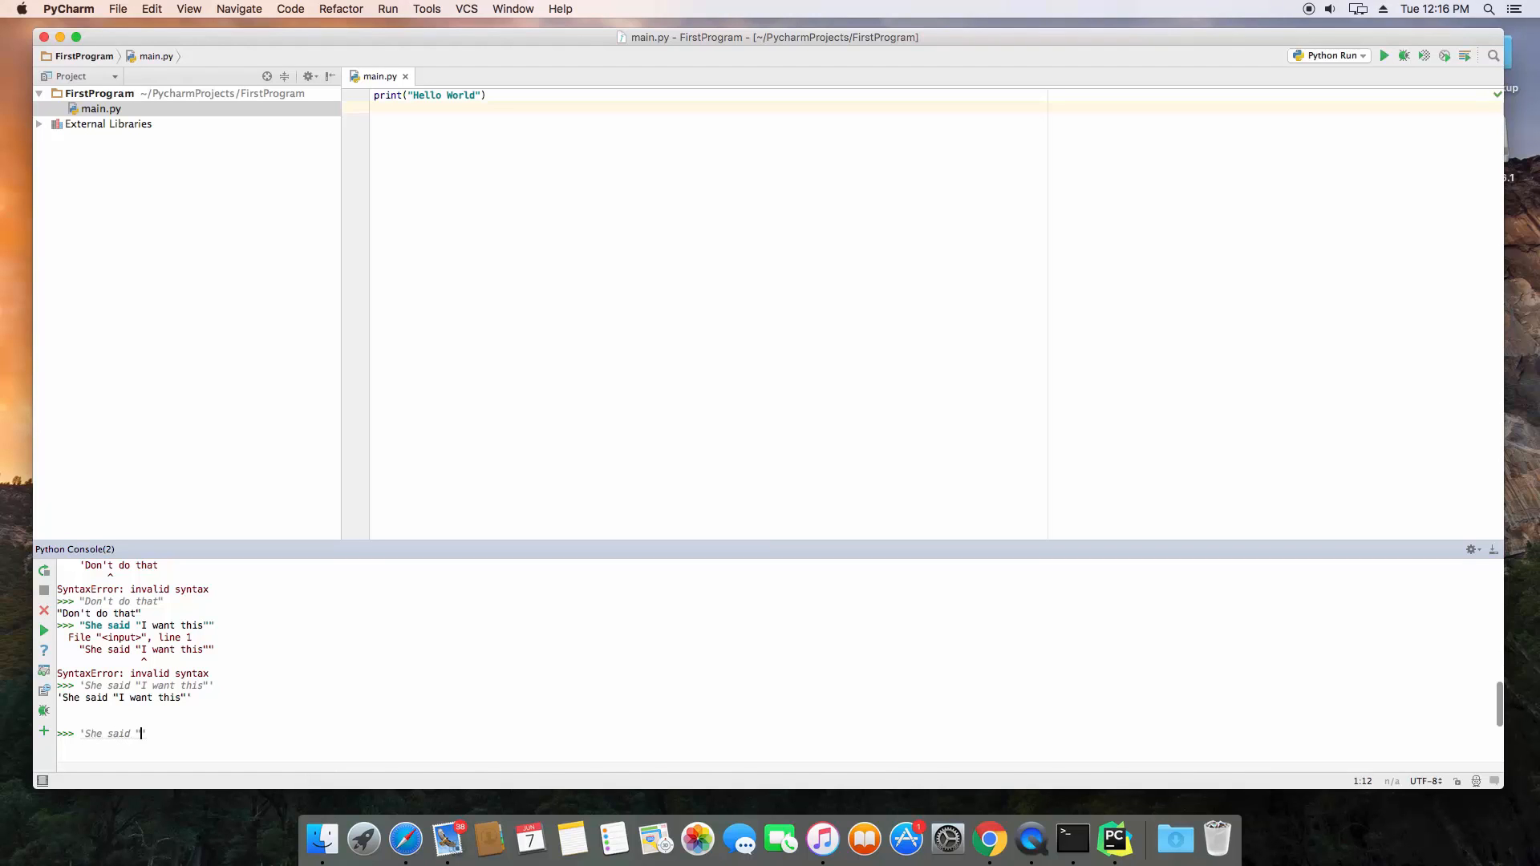
# Enter 'She said "Don't put that there"' and show the apostrophe ends the string with a SyntaxError
pyautogui.write("Don't")
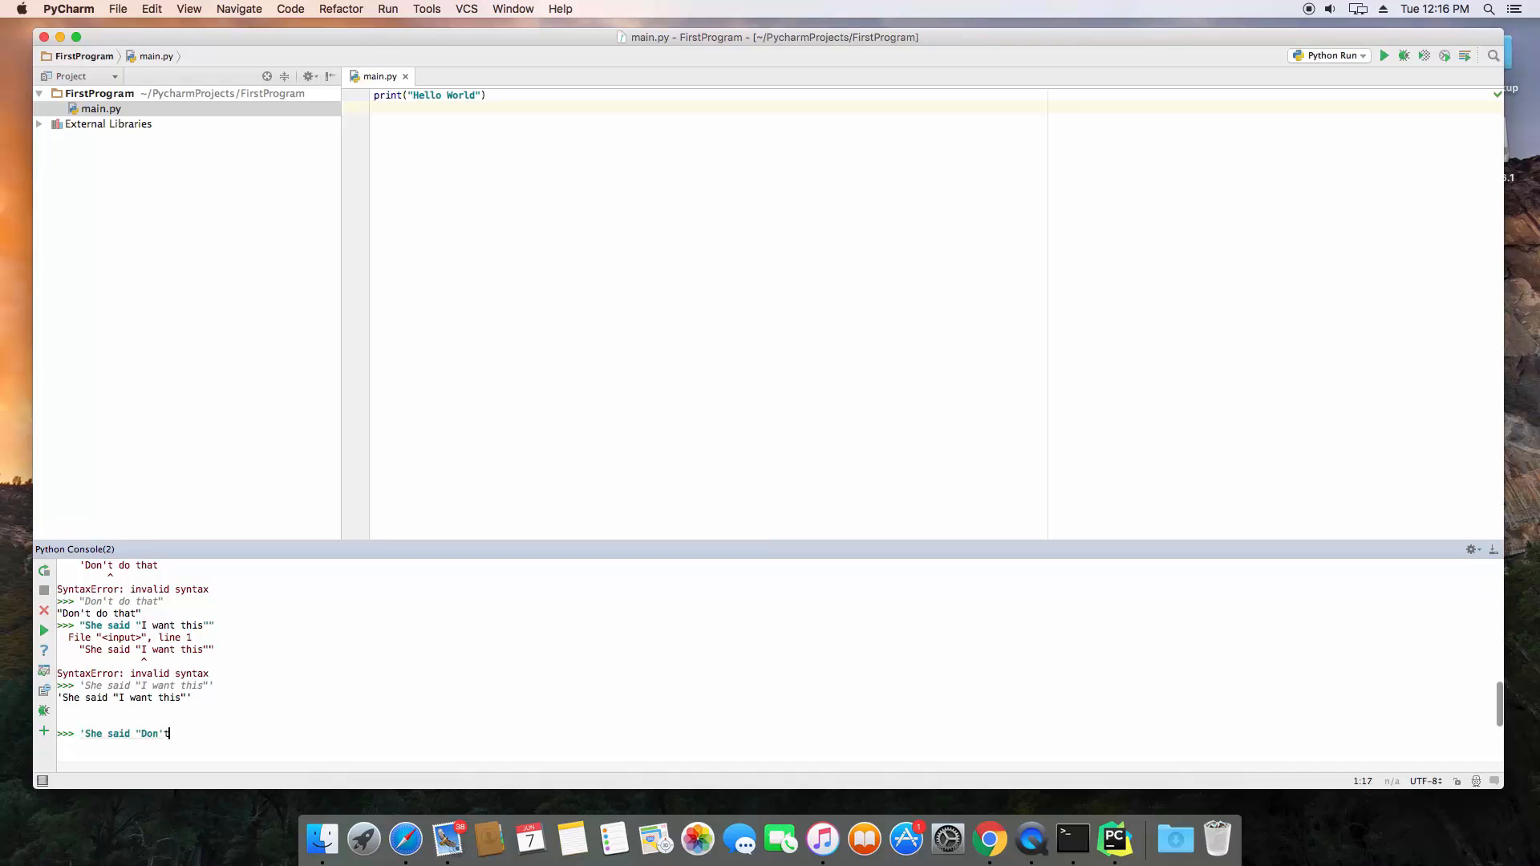
pyautogui.write('put that there"\'')
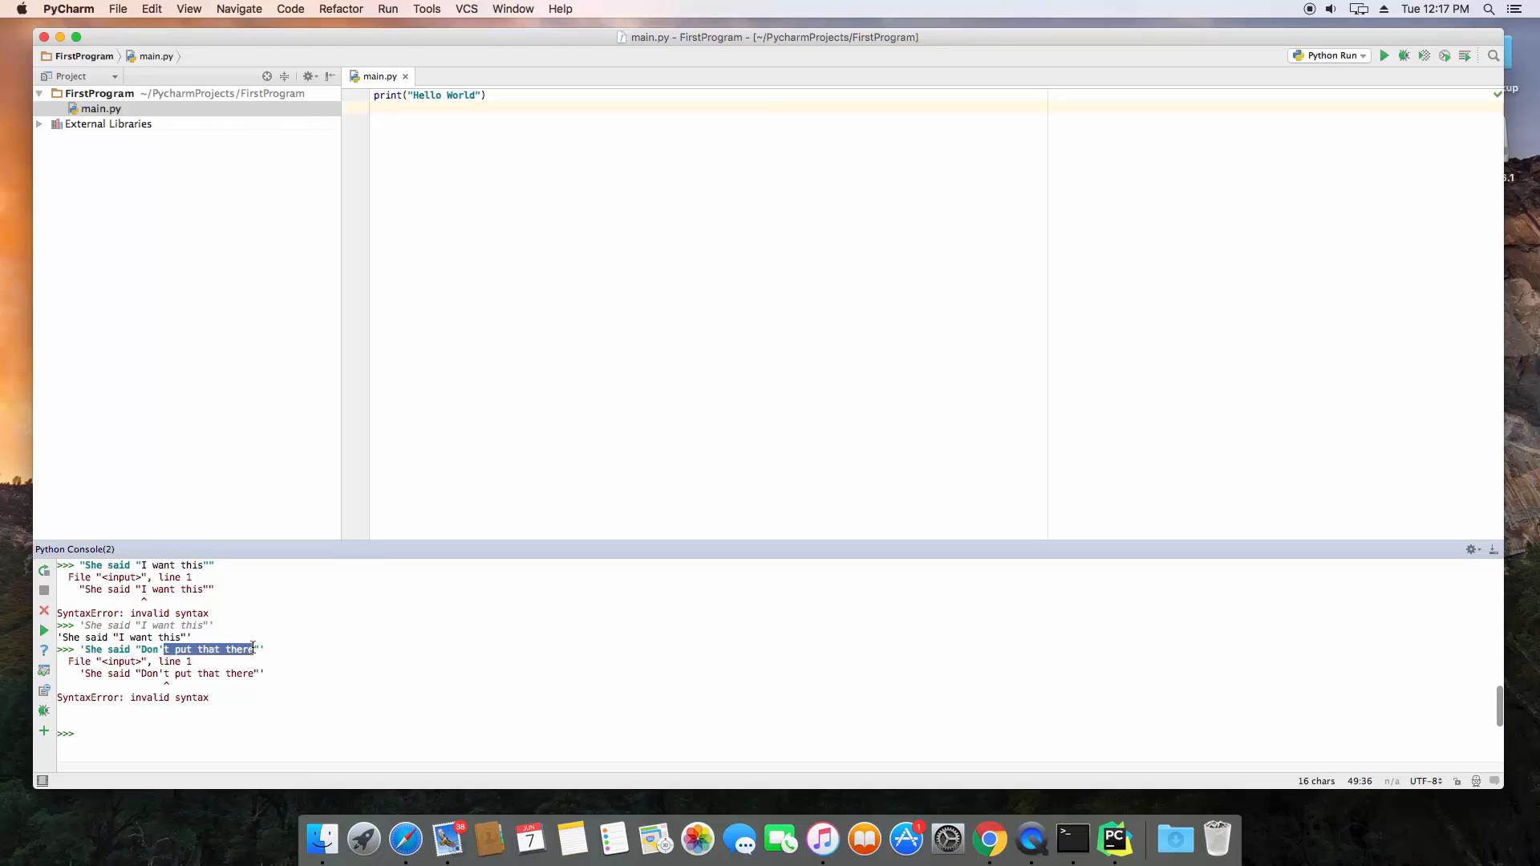
pyautogui.moveTo(213, 658)
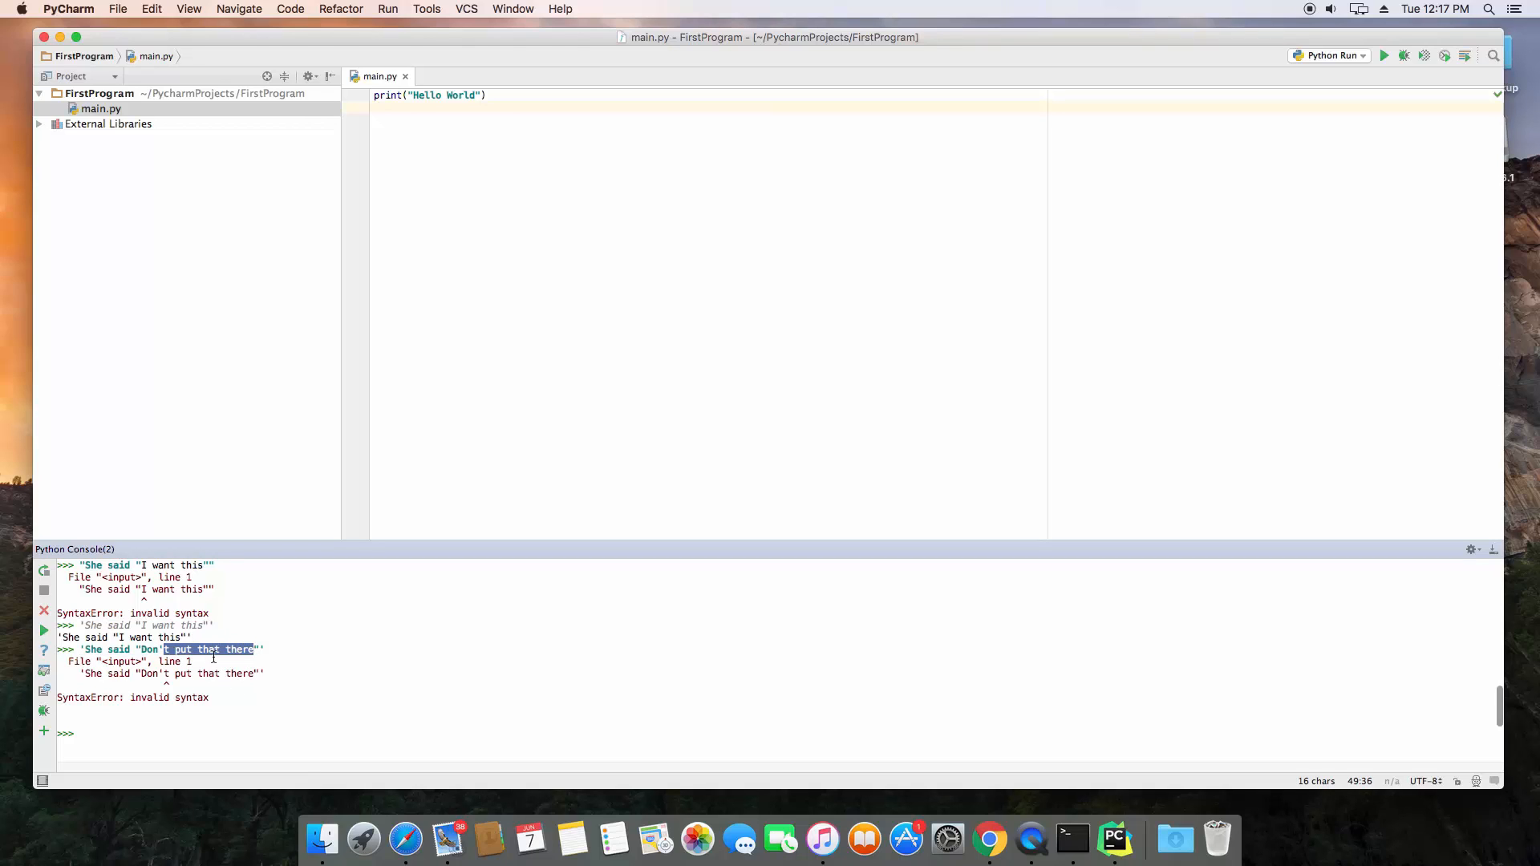
pyautogui.click(234, 649)
pyautogui.write("'")
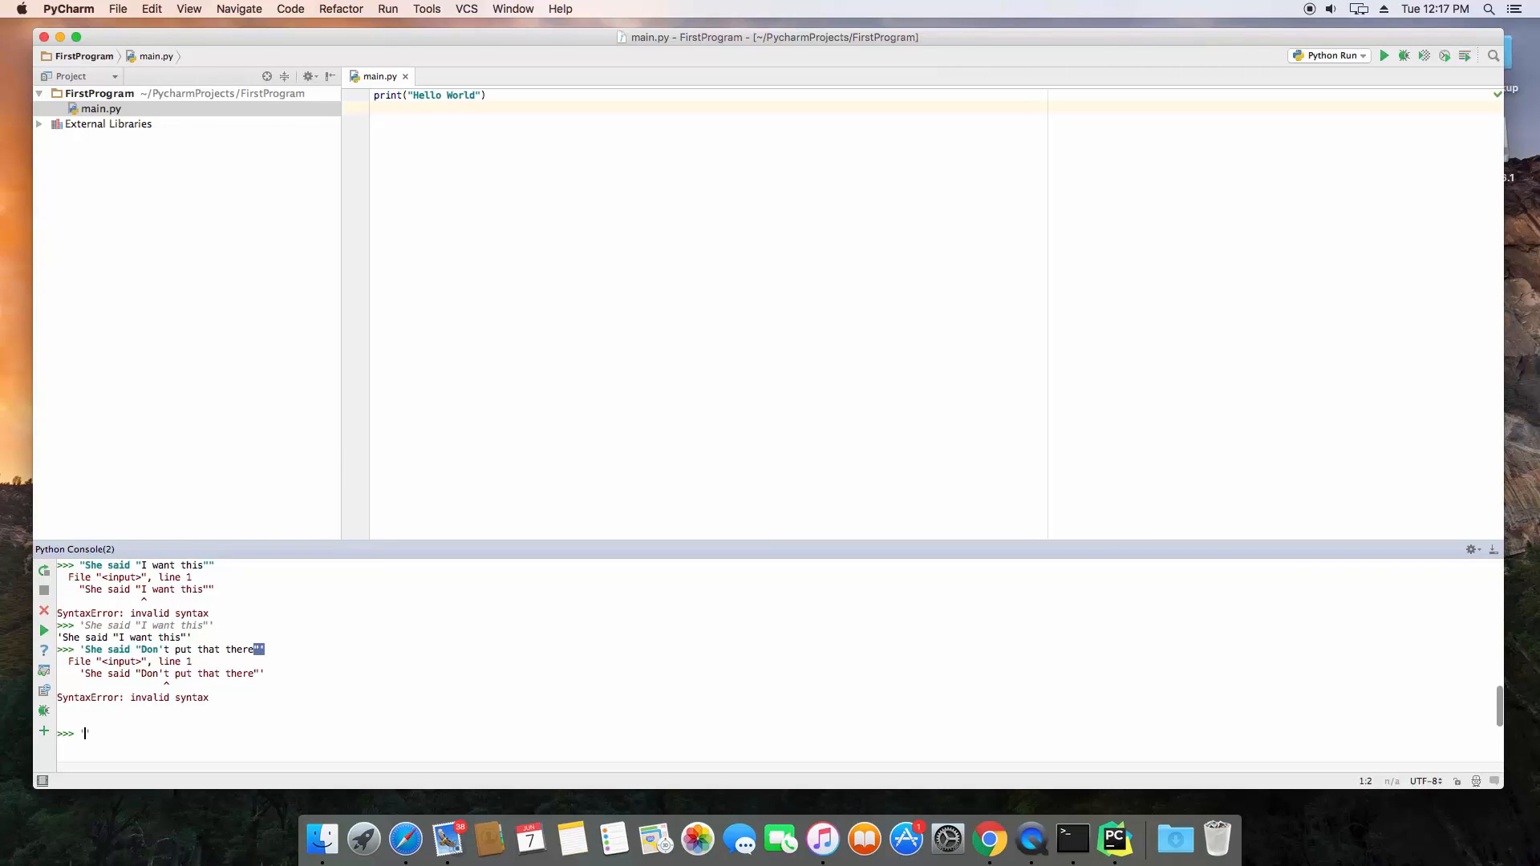
# Evaluate 'She said "Don\'t Do that"' with the apostrophe escaped by a backslash
pyautogui.write('She said "')
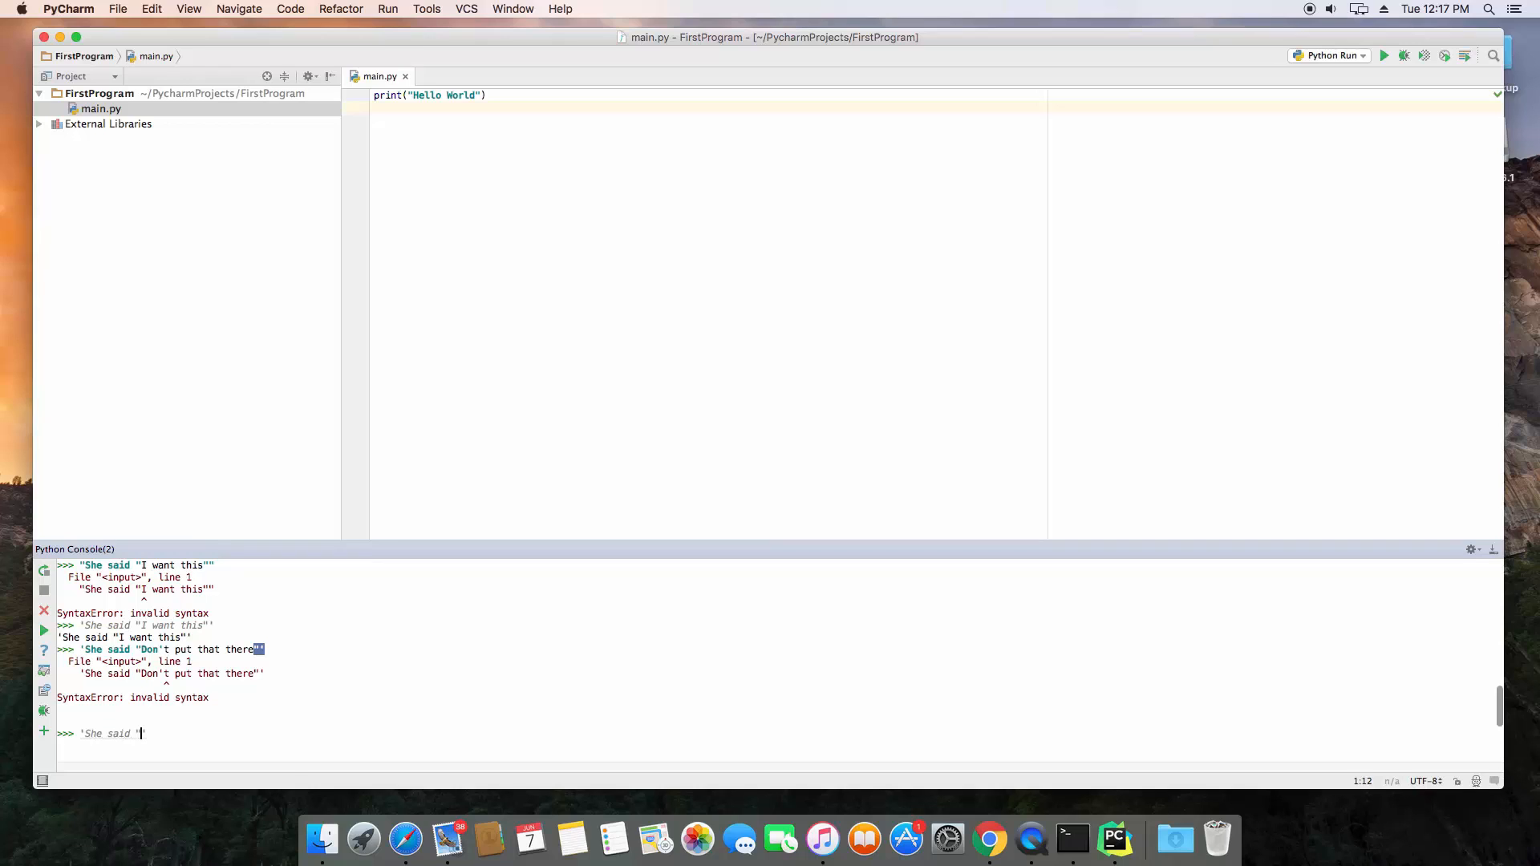
pyautogui.write('Don')
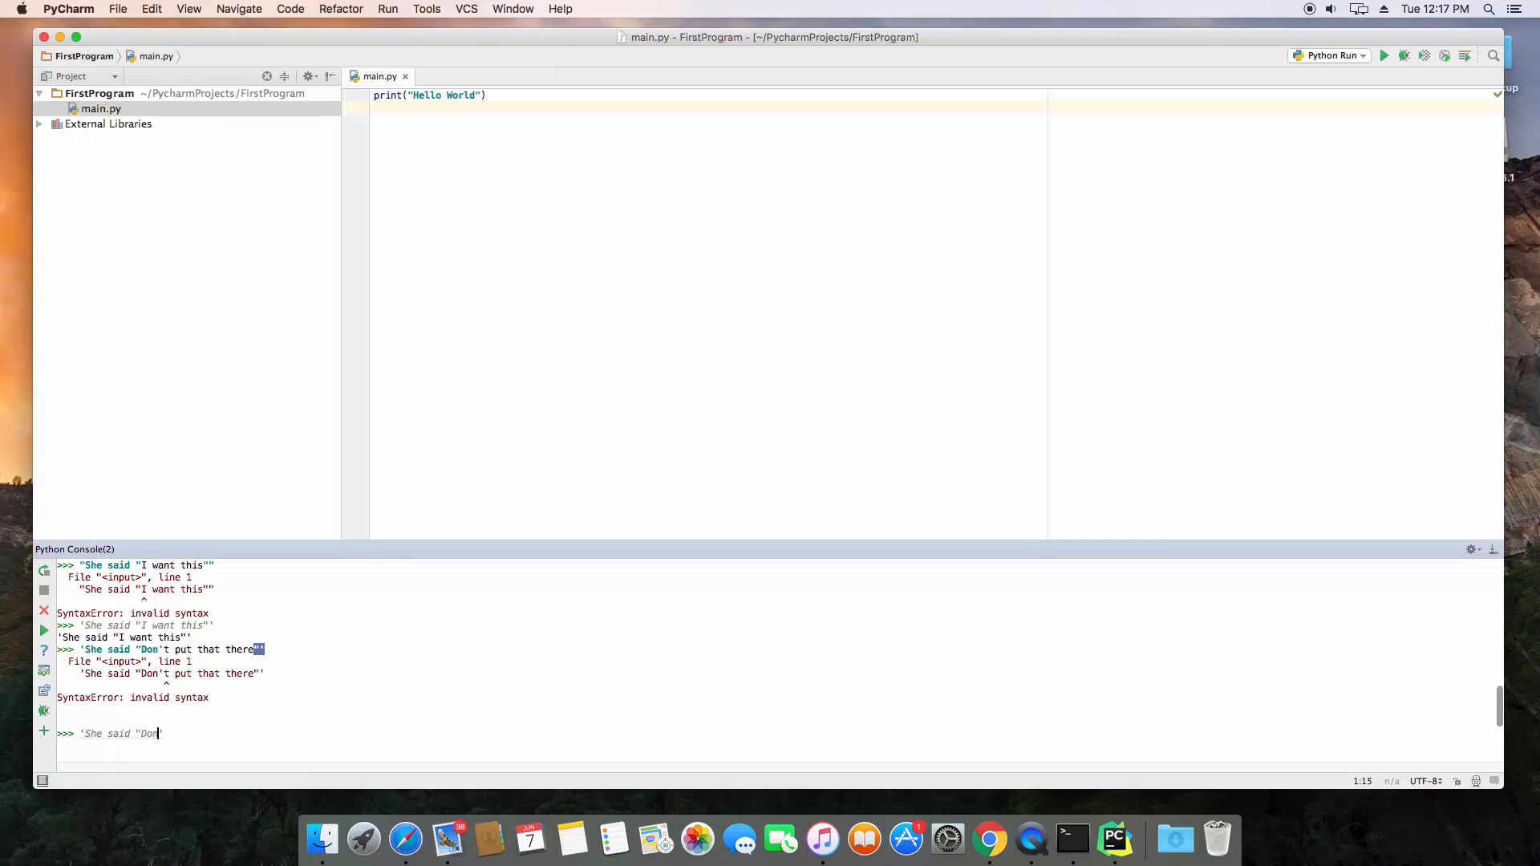
pyautogui.write("\\'t")
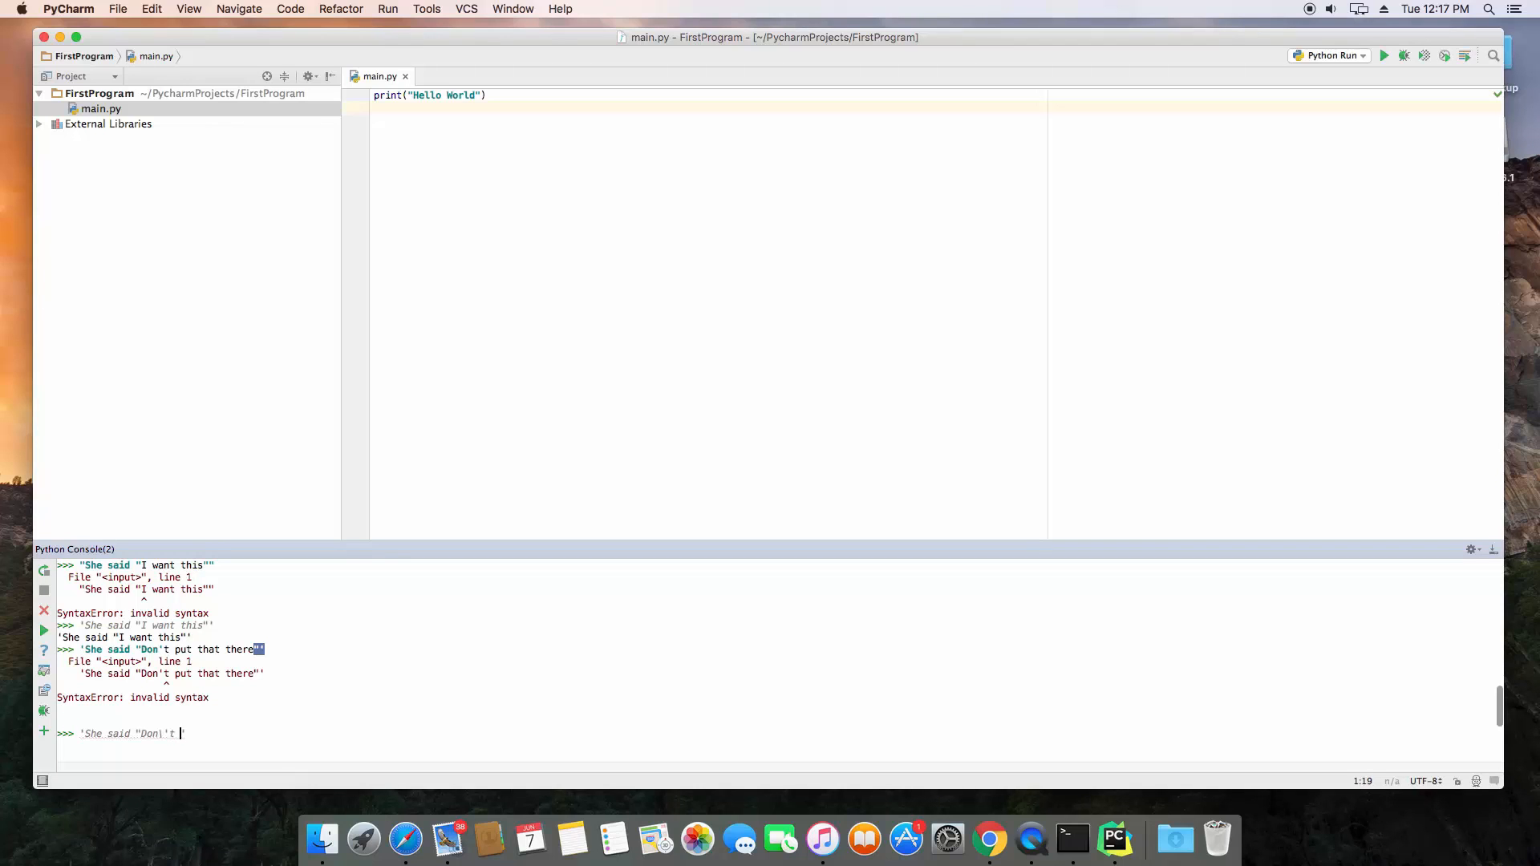
pyautogui.write('Do that"')
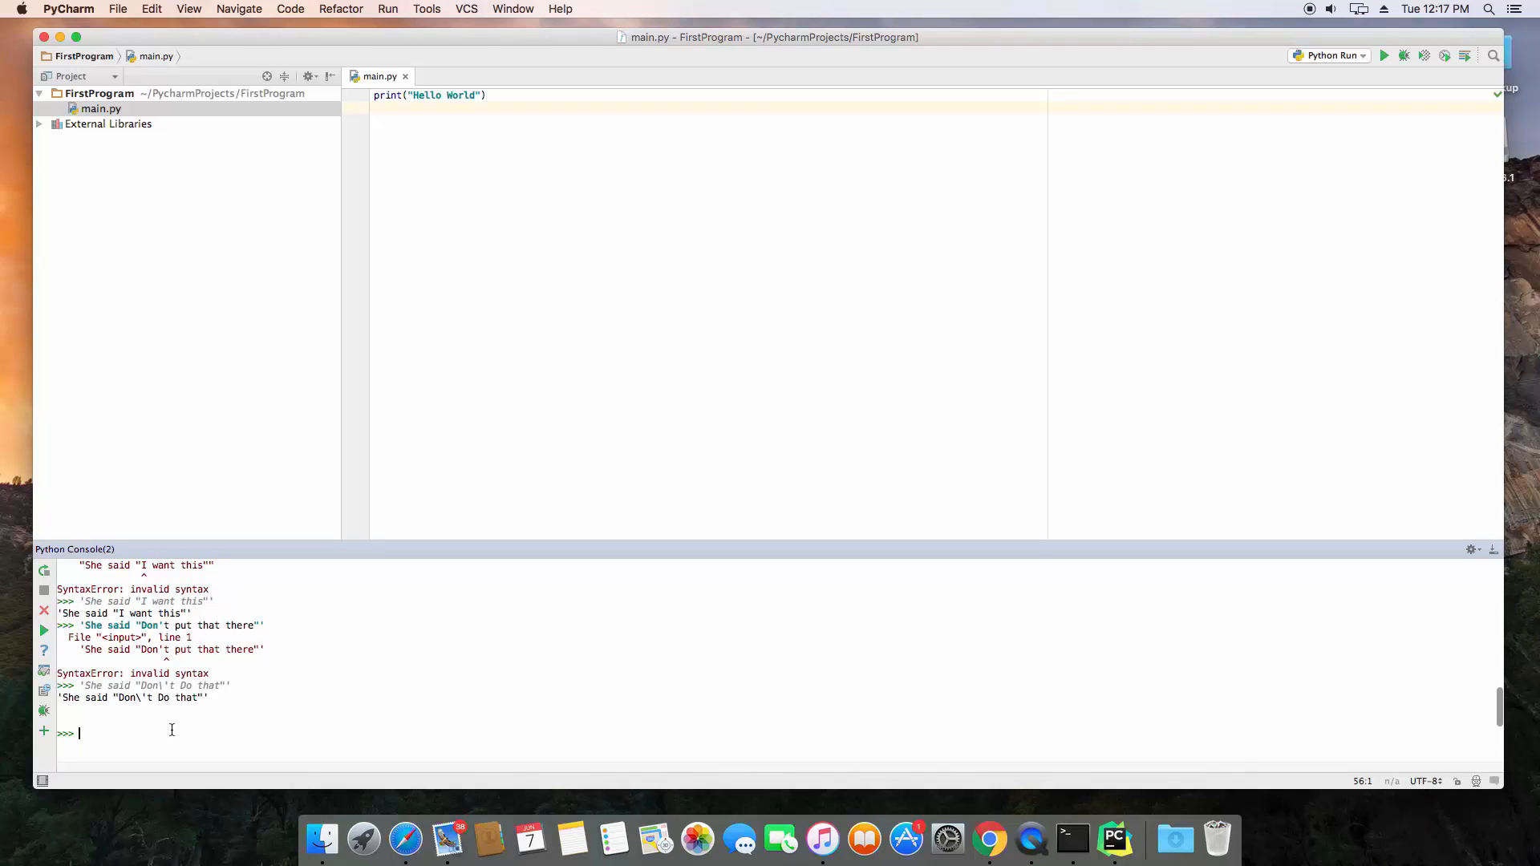
# Recall that escaped string and begin wrapping it in print( at the start of the line
pyautogui.write('\'She said "Don\\\'t Do that"\'')
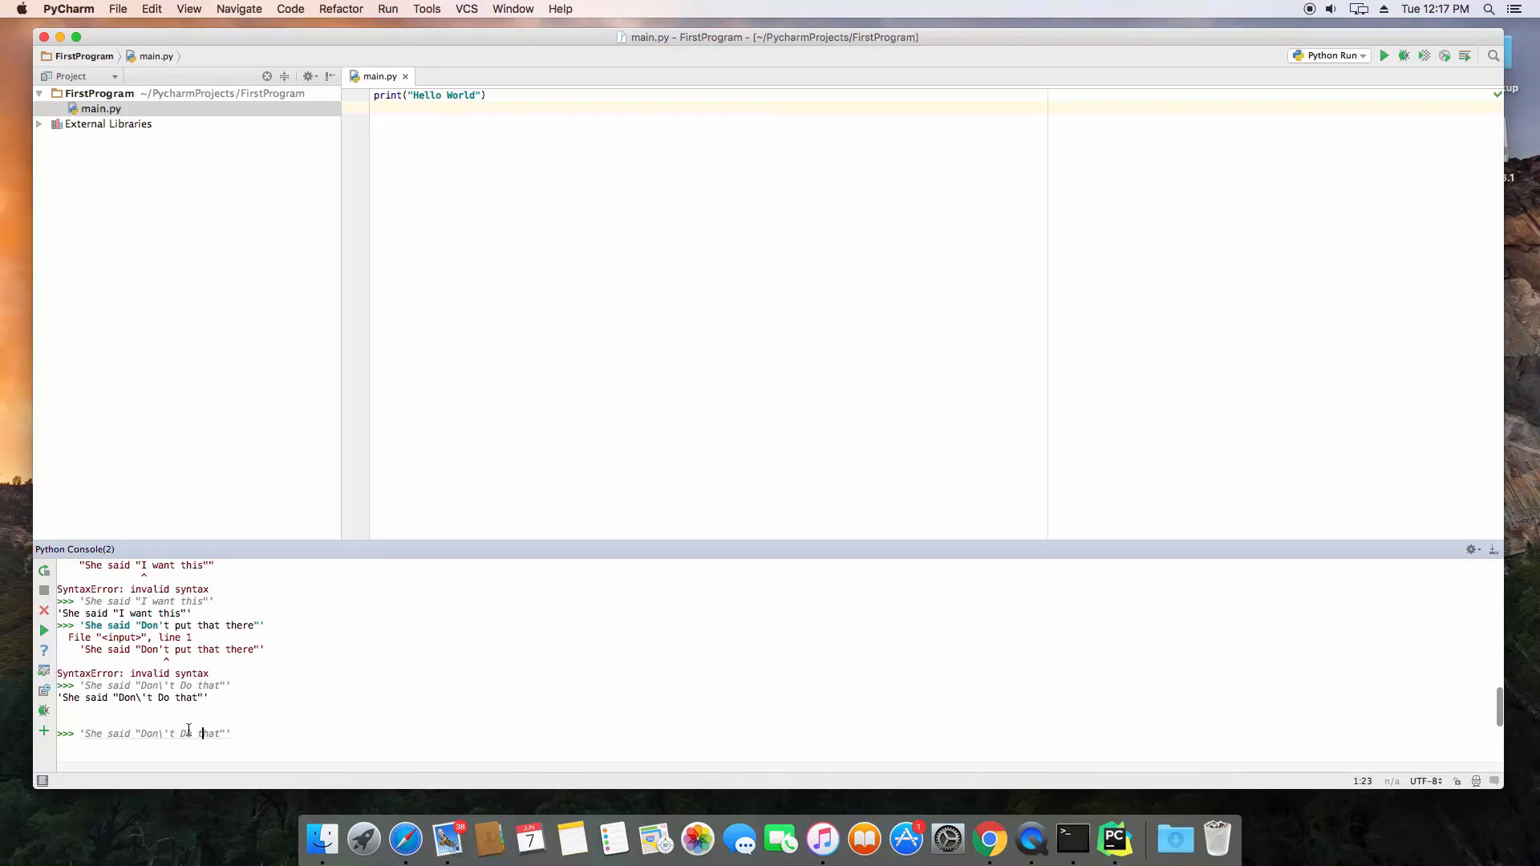
pyautogui.click(81, 733)
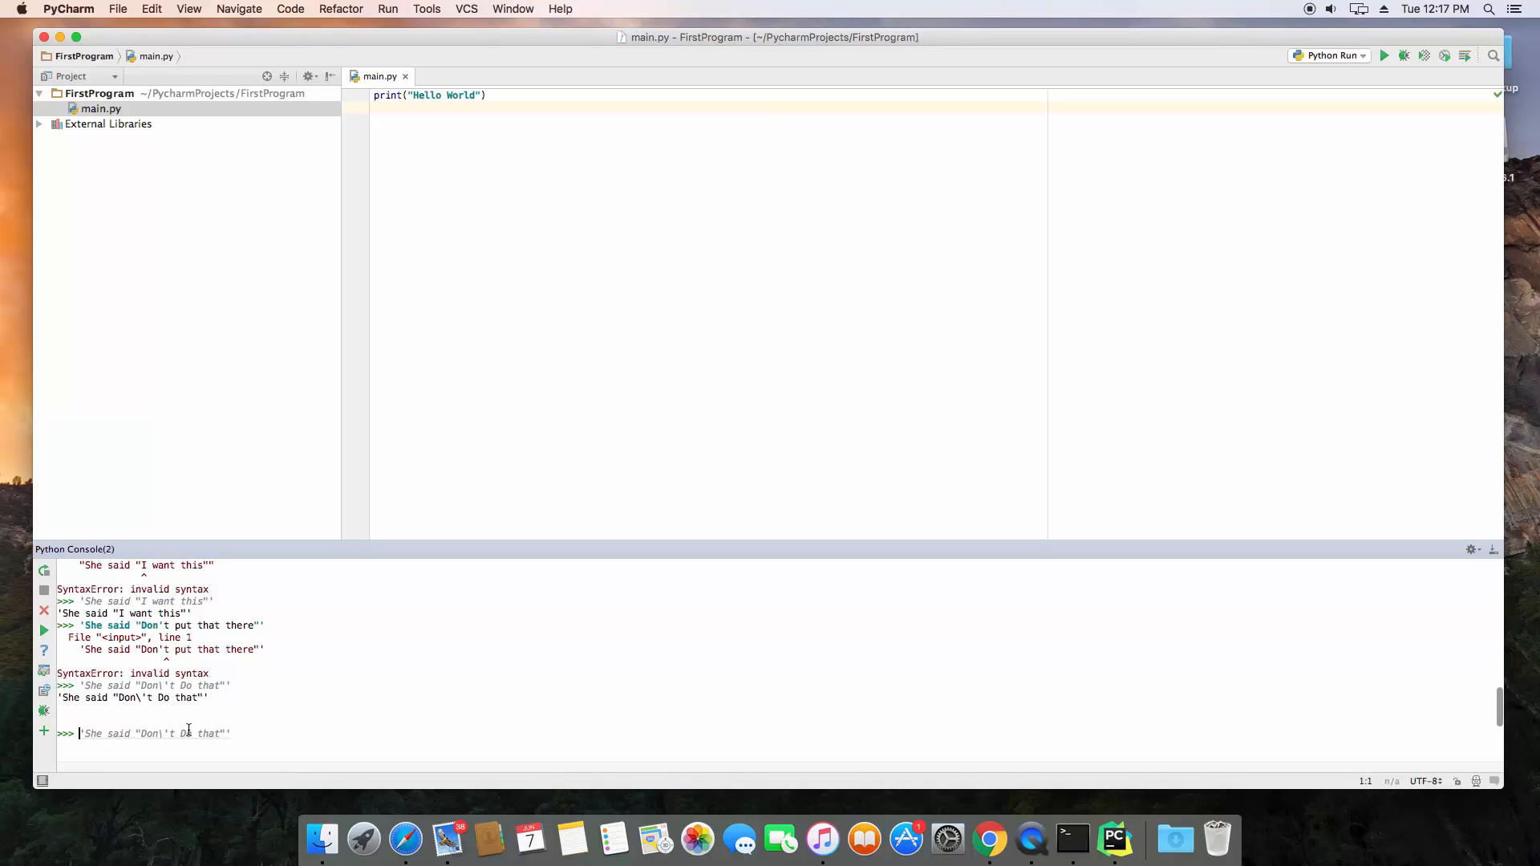
pyautogui.write('print(')
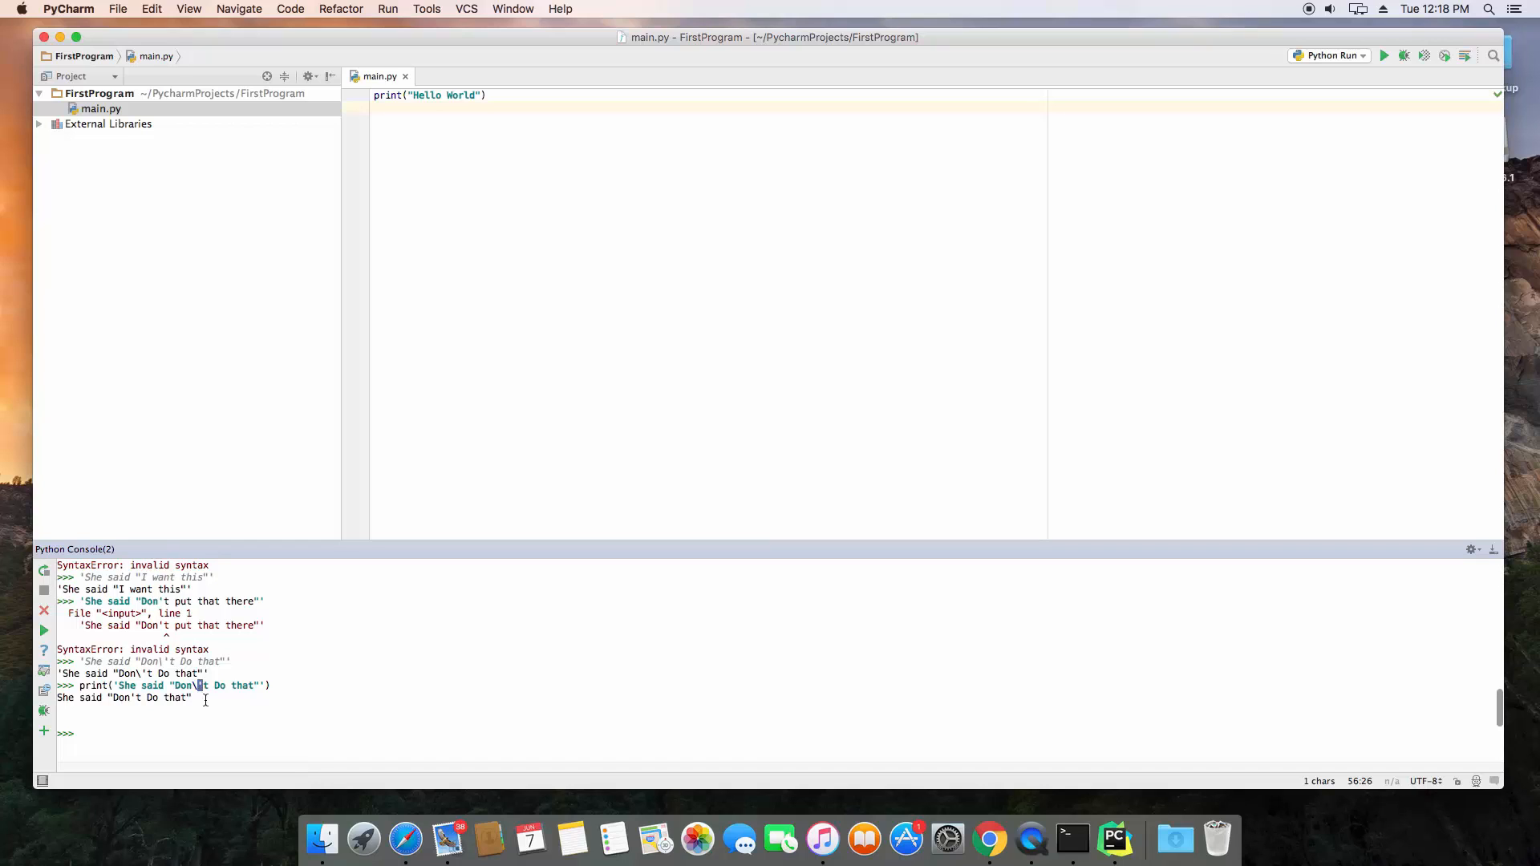
pyautogui.moveTo(202, 698)
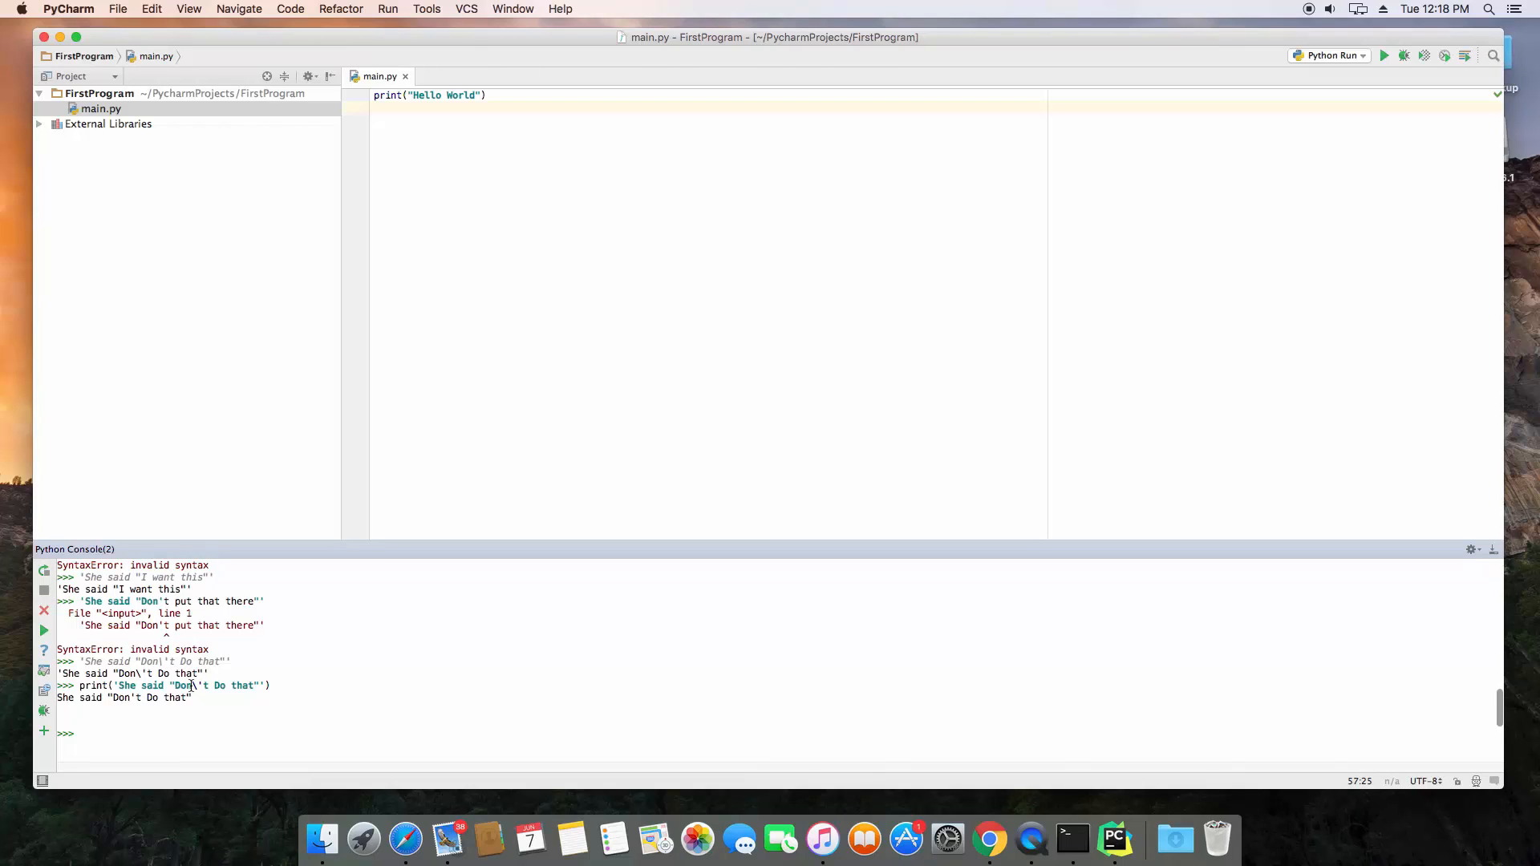
# Point out the backslash escaping the apostrophe in the printed line, then clear the mark
pyautogui.click(199, 685)
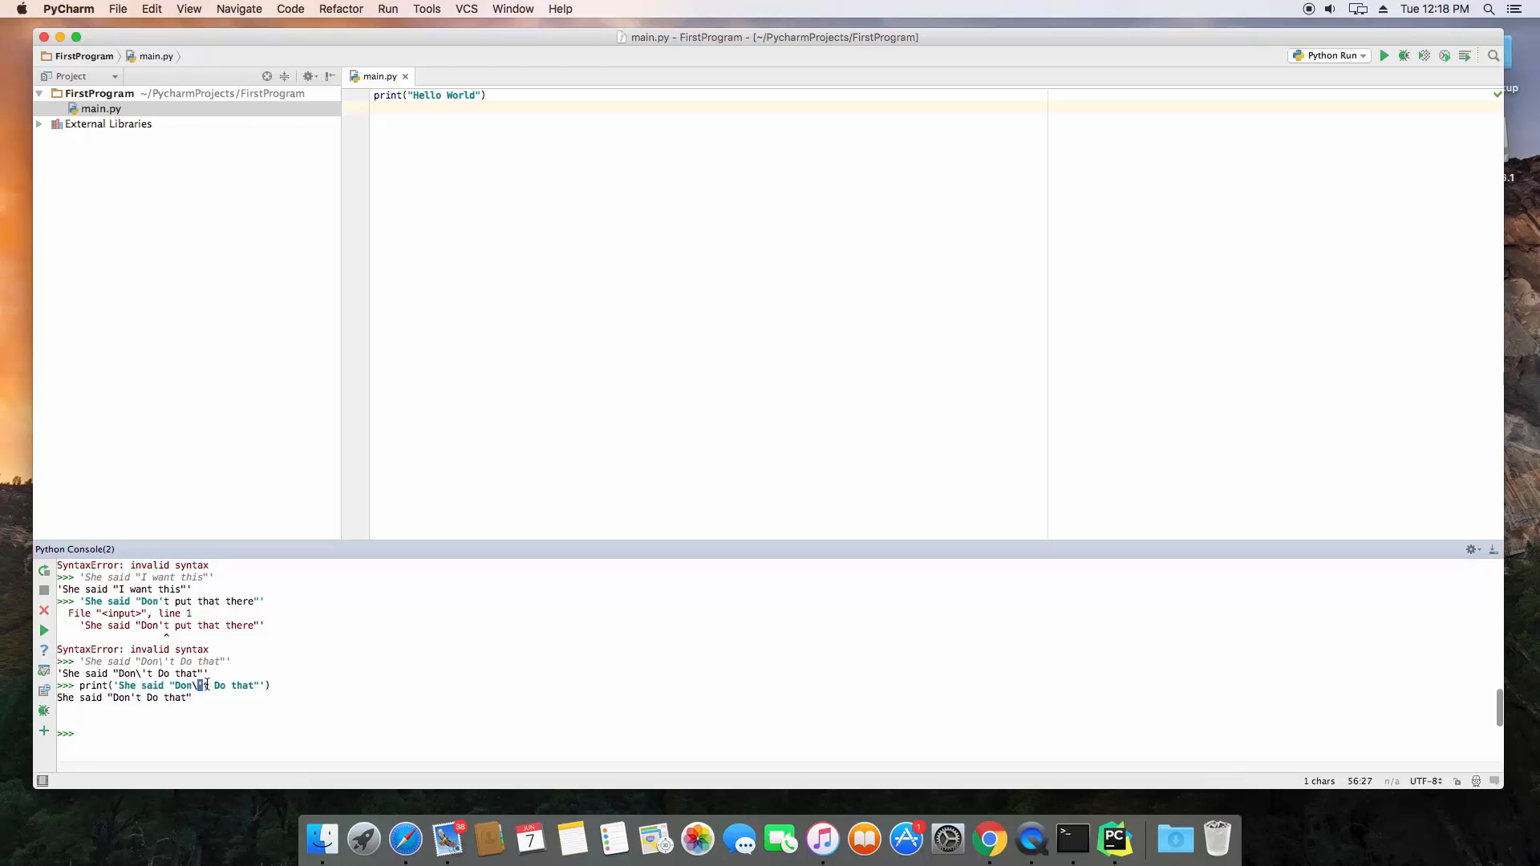
pyautogui.click(259, 685)
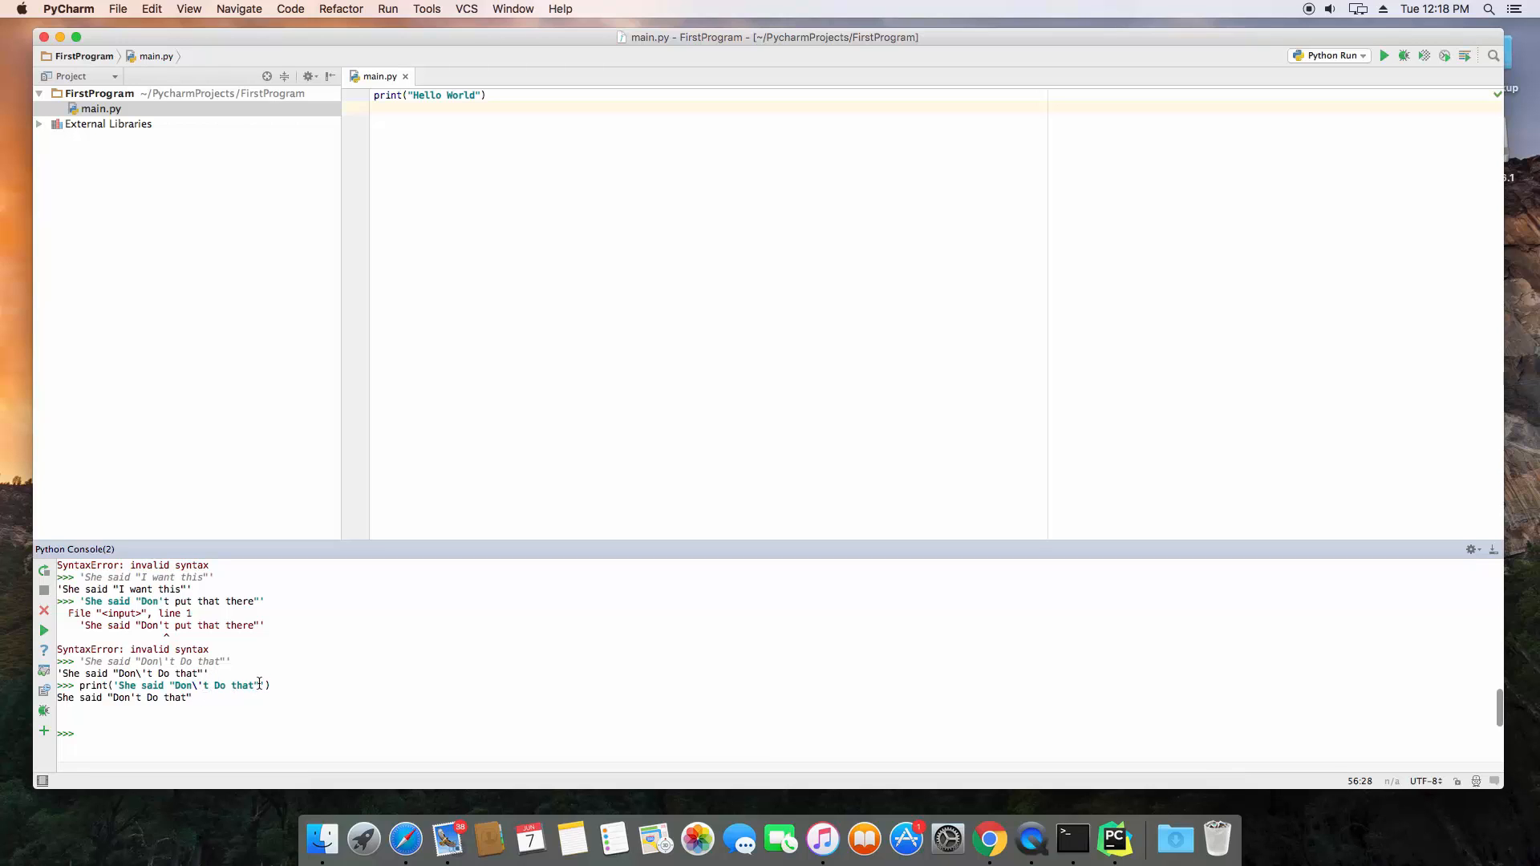